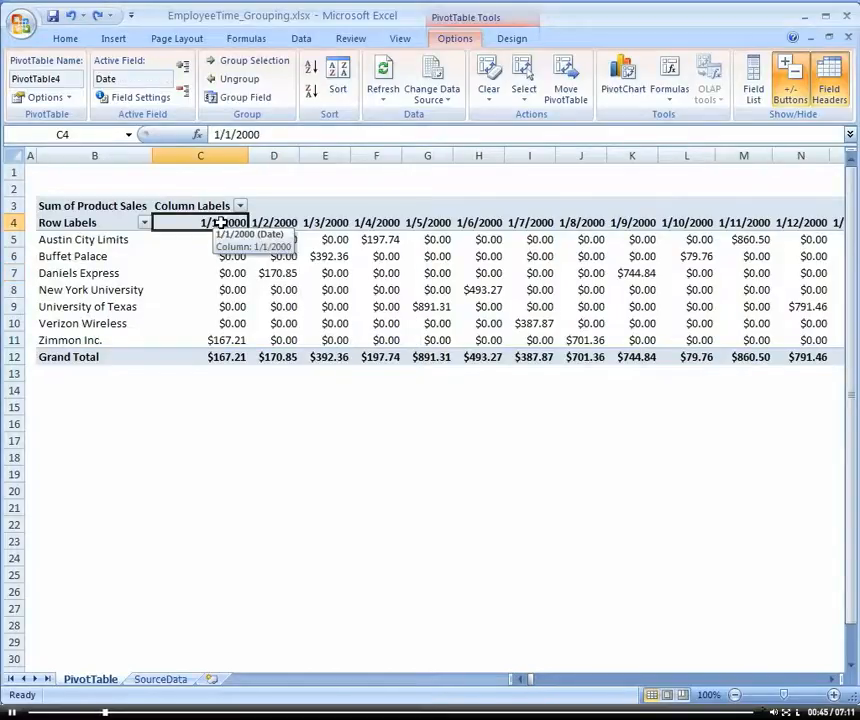
mouse_move(375, 288)
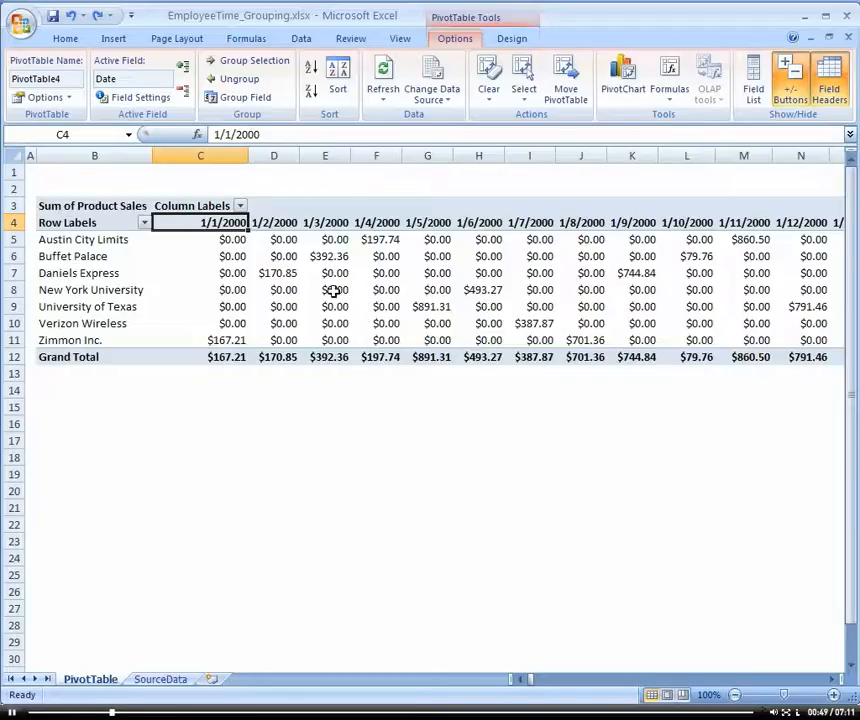
Show the PivotTable field list from a sales value's context menu
left_click(427, 289)
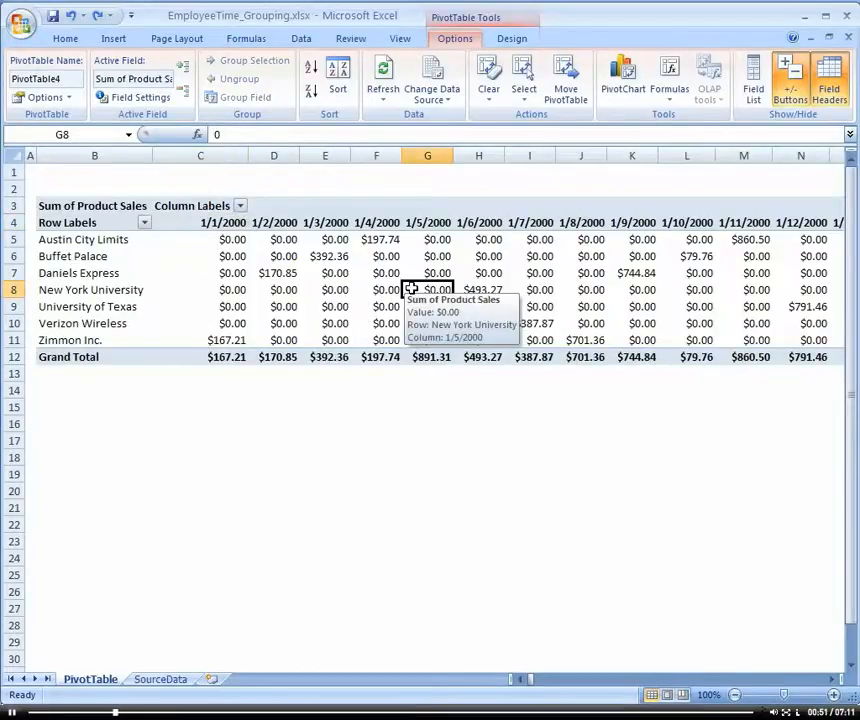
right_click(428, 289)
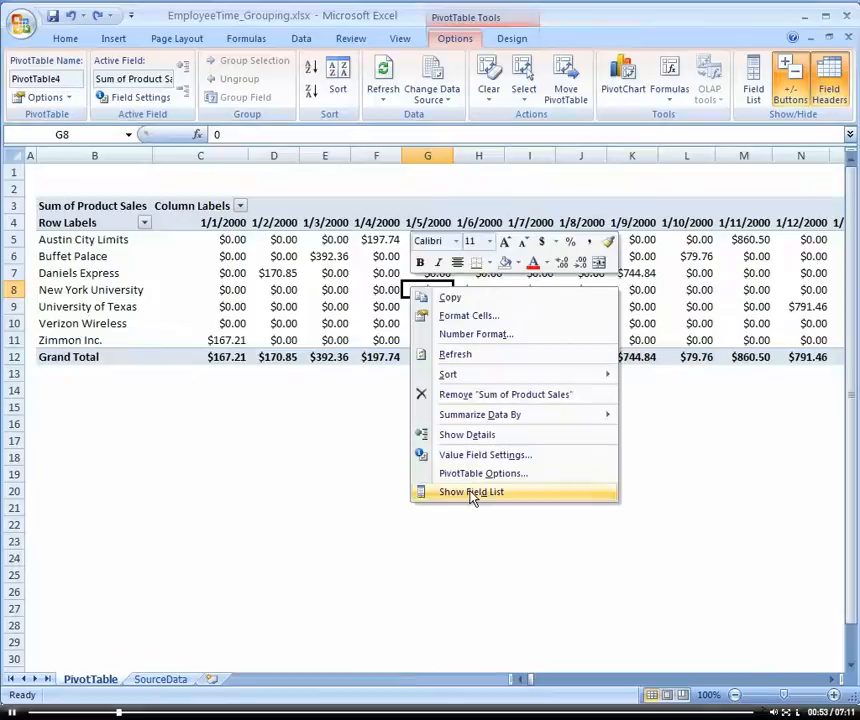
left_click(470, 491)
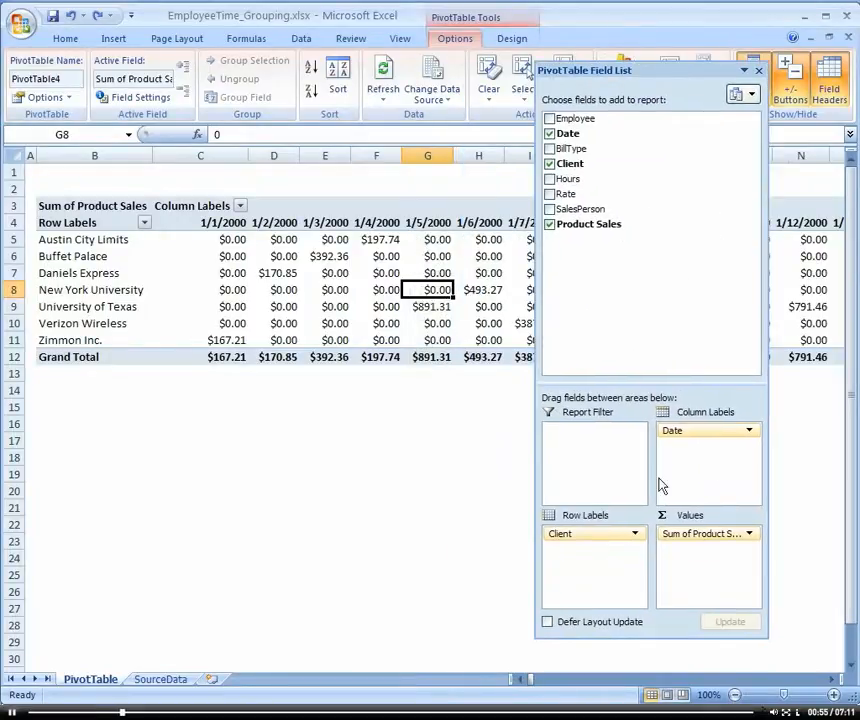
mouse_move(690, 430)
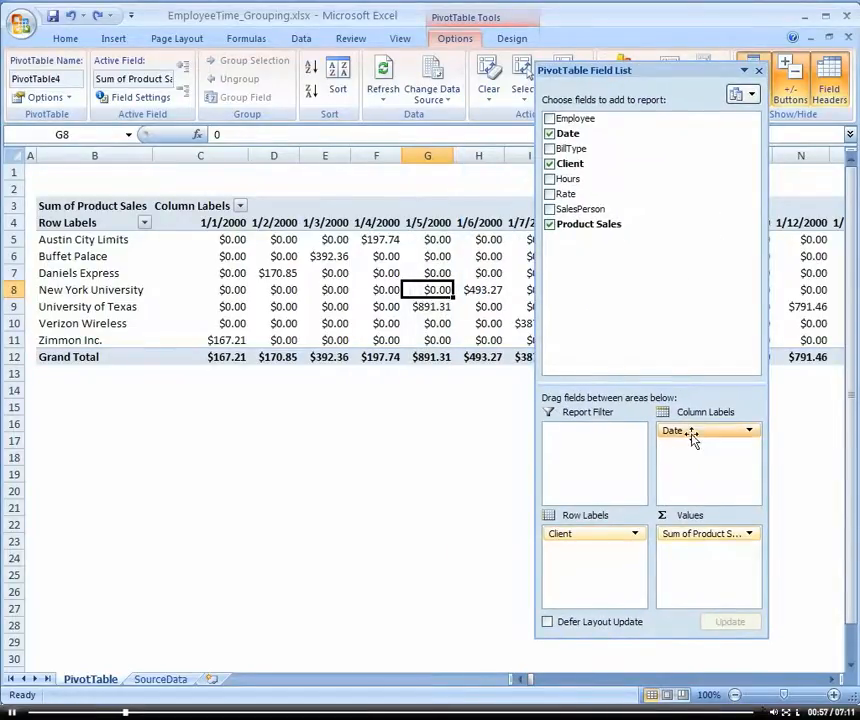
mouse_move(700, 533)
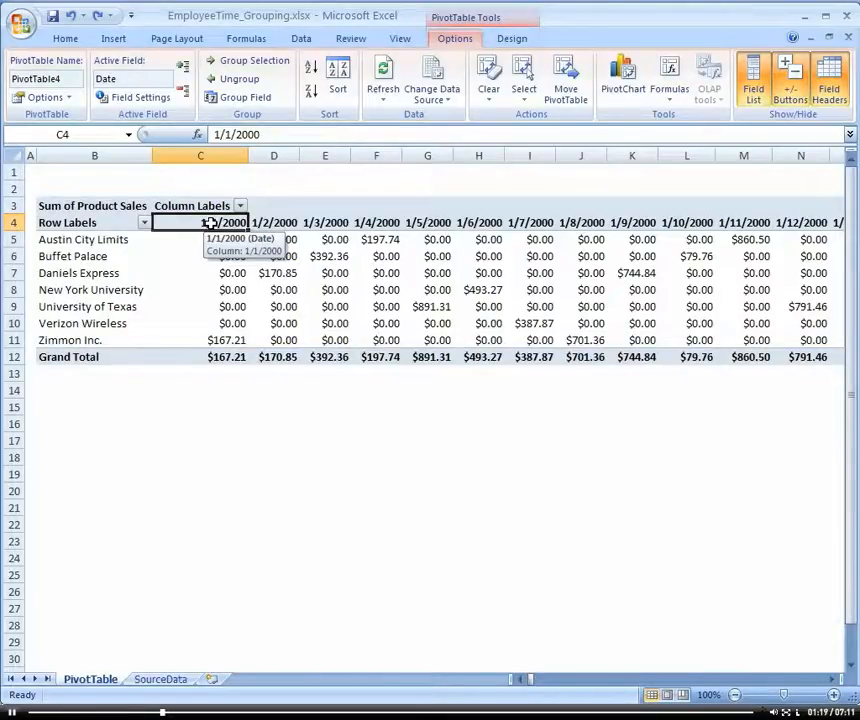
Group the daily date column headers by Months and Years
right_click(205, 222)
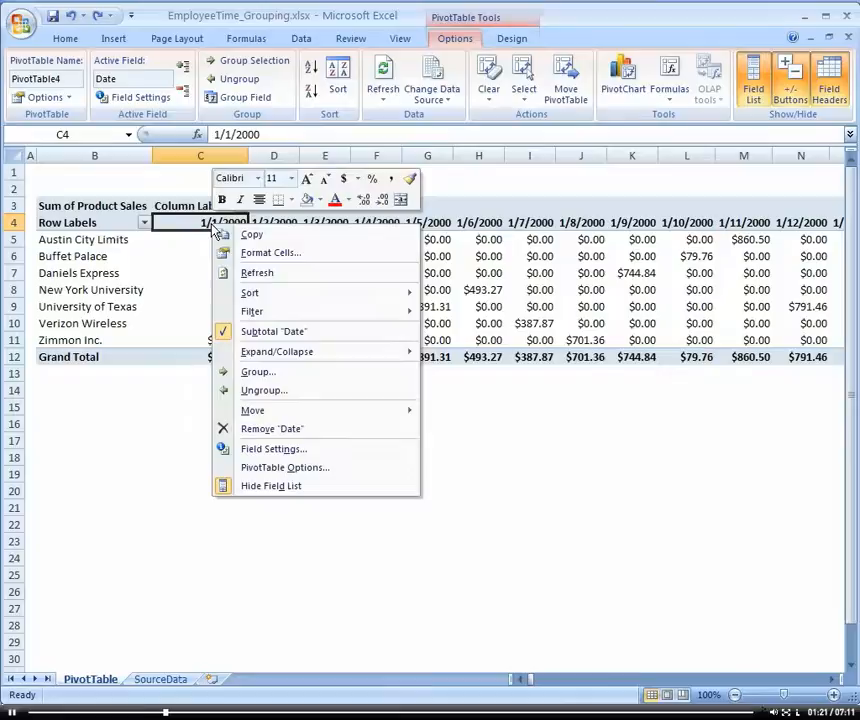
mouse_move(309, 371)
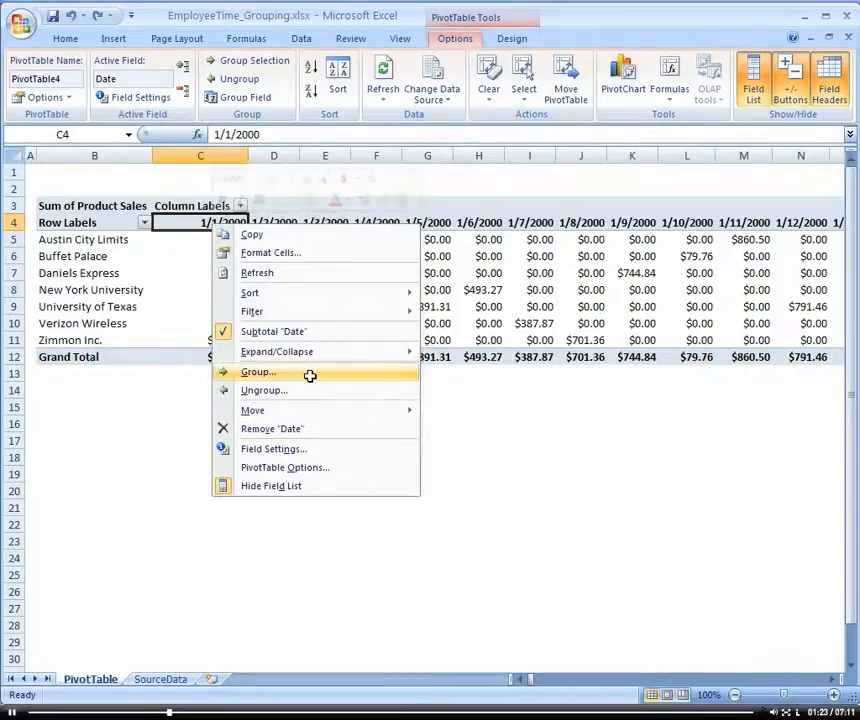
left_click(258, 371)
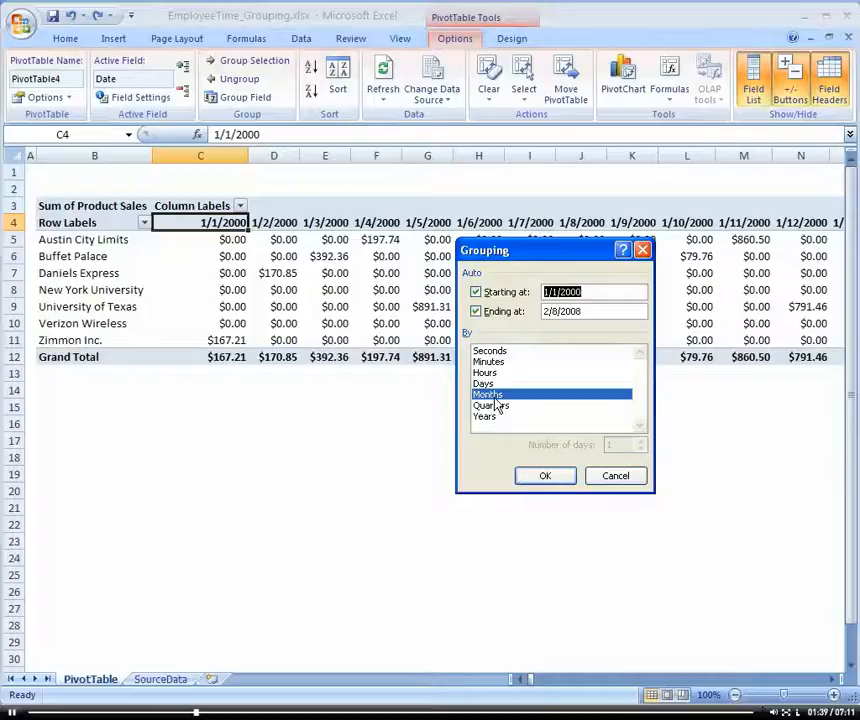
left_click(485, 416)
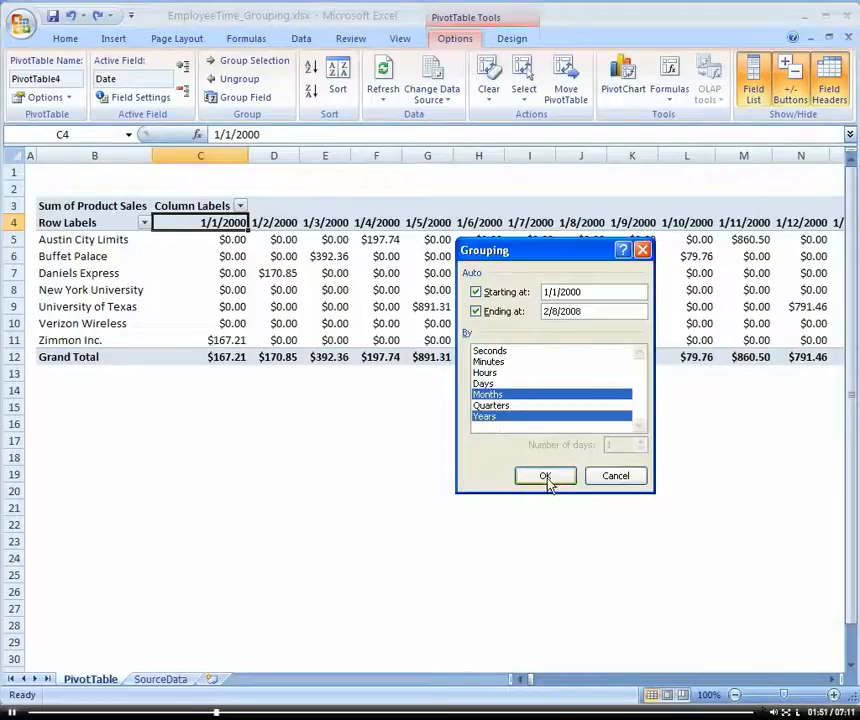
left_click(545, 475)
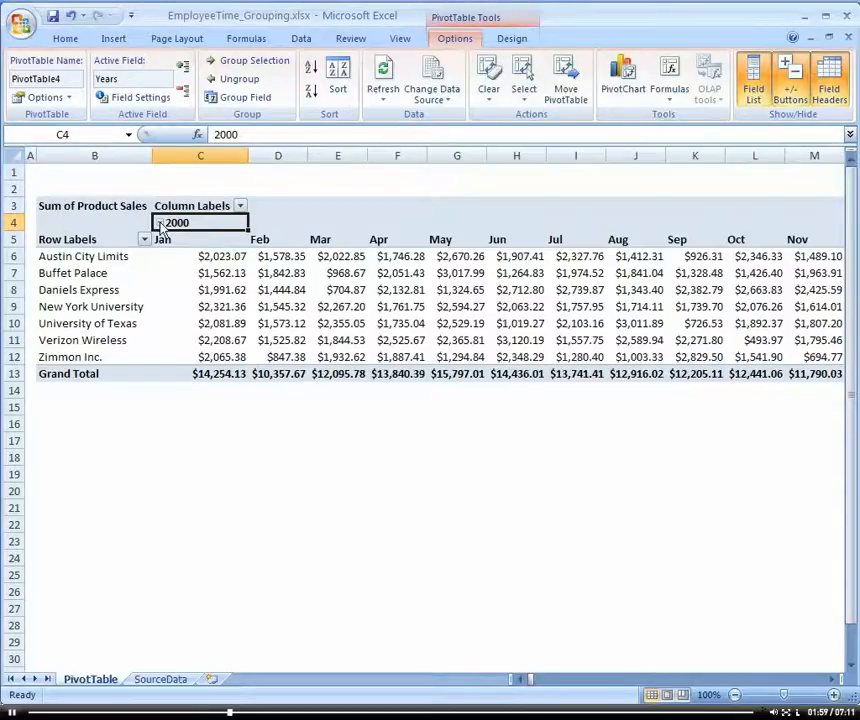
Filter the year columns to show only 2006 through 2008
left_click(239, 205)
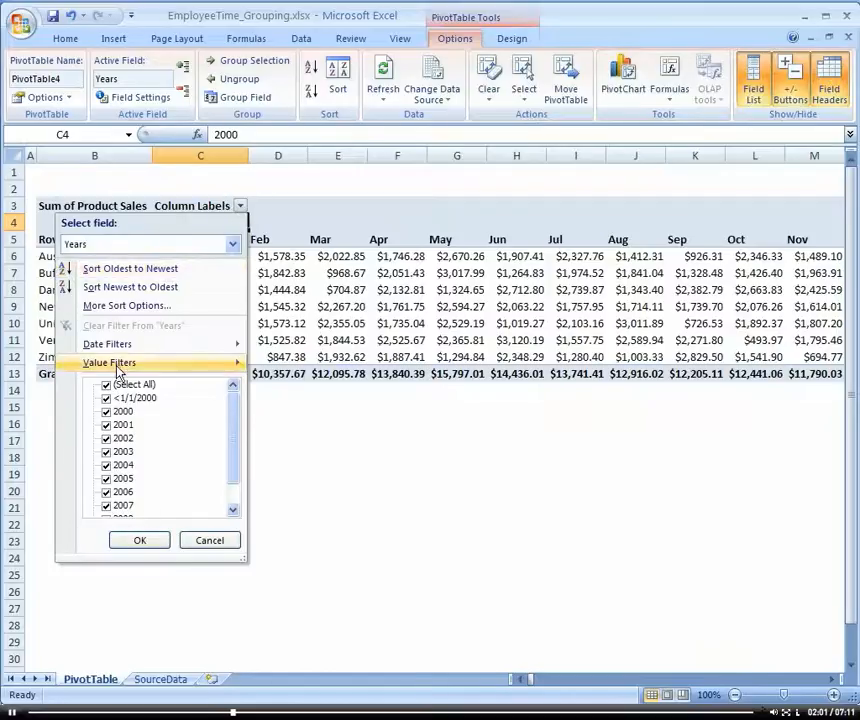
left_click(106, 384)
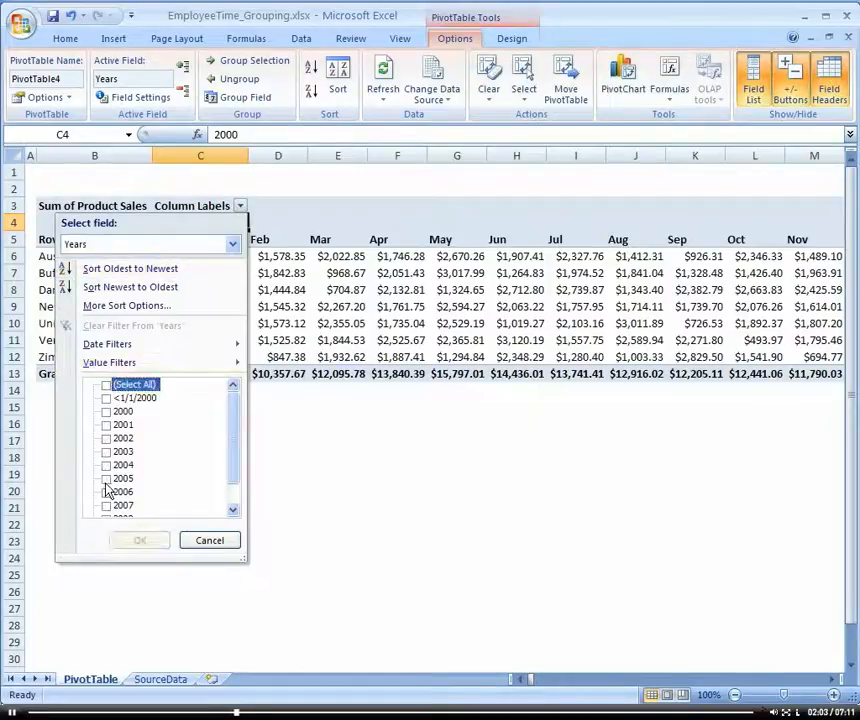
left_click(107, 505)
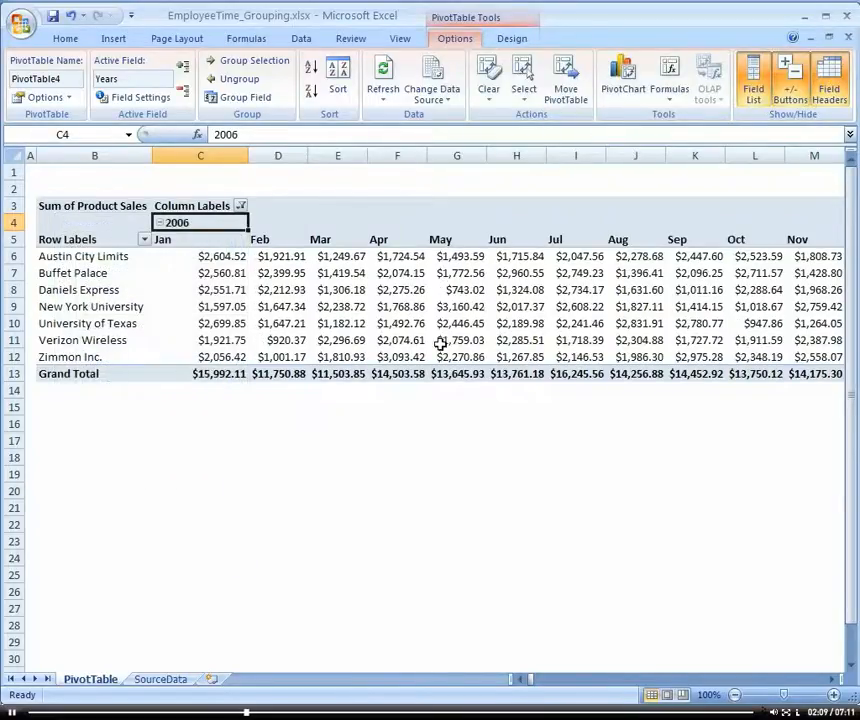
mouse_move(449, 340)
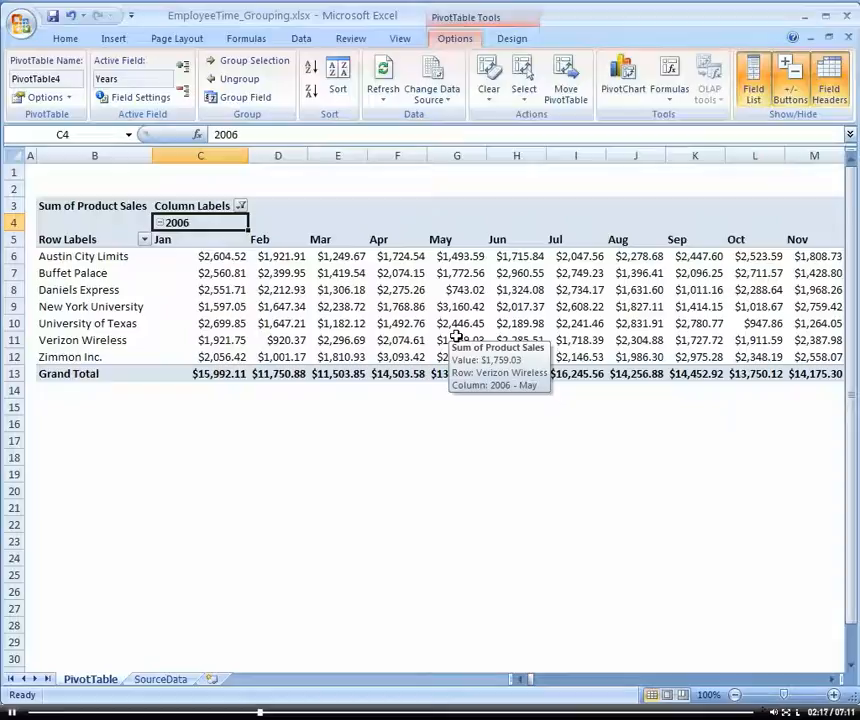
Collapse 2006 and 2007 into single yearly total columns
left_click(160, 222)
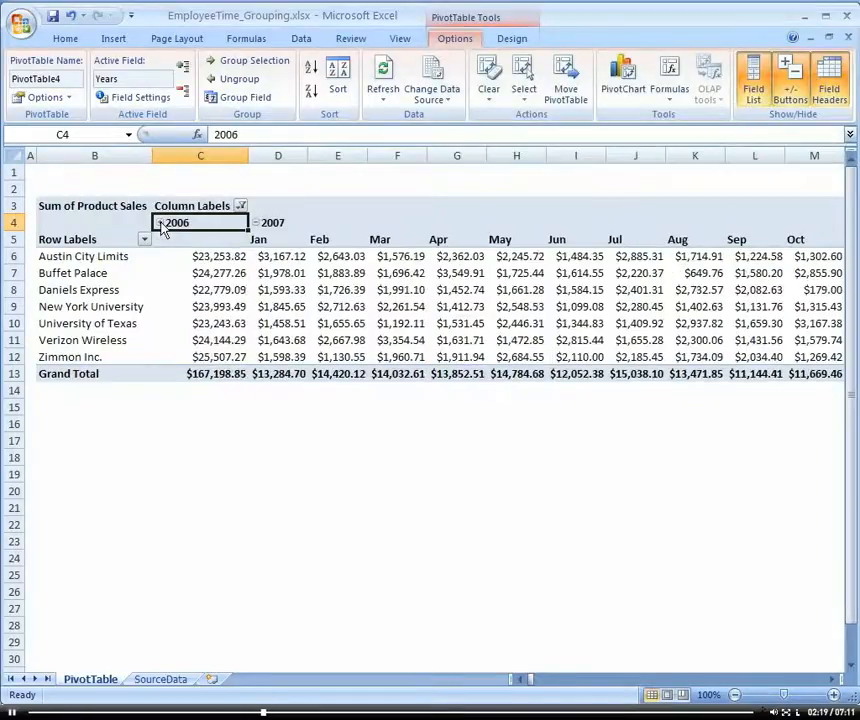
left_click(255, 222)
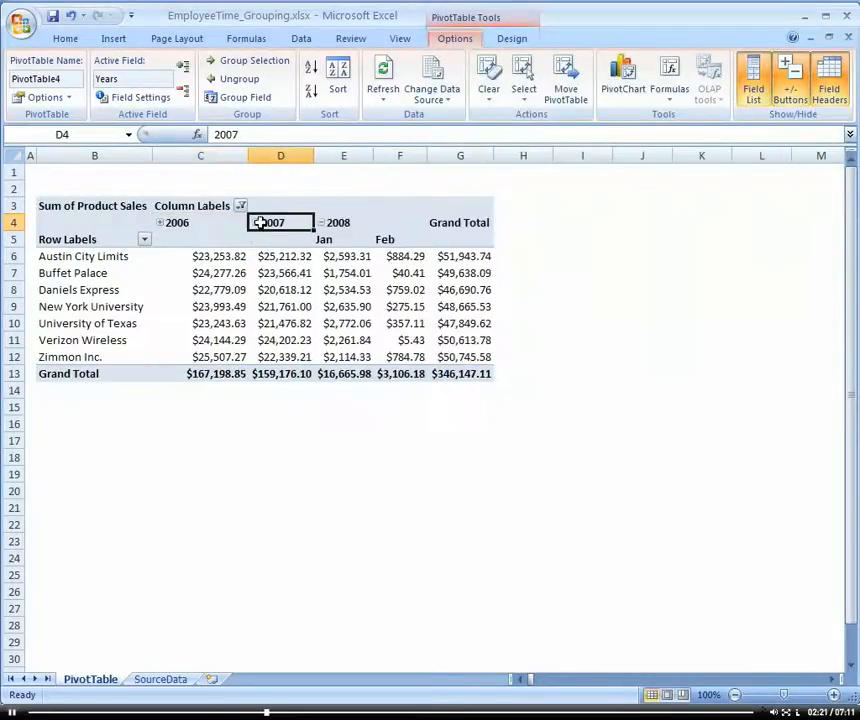
mouse_move(283, 229)
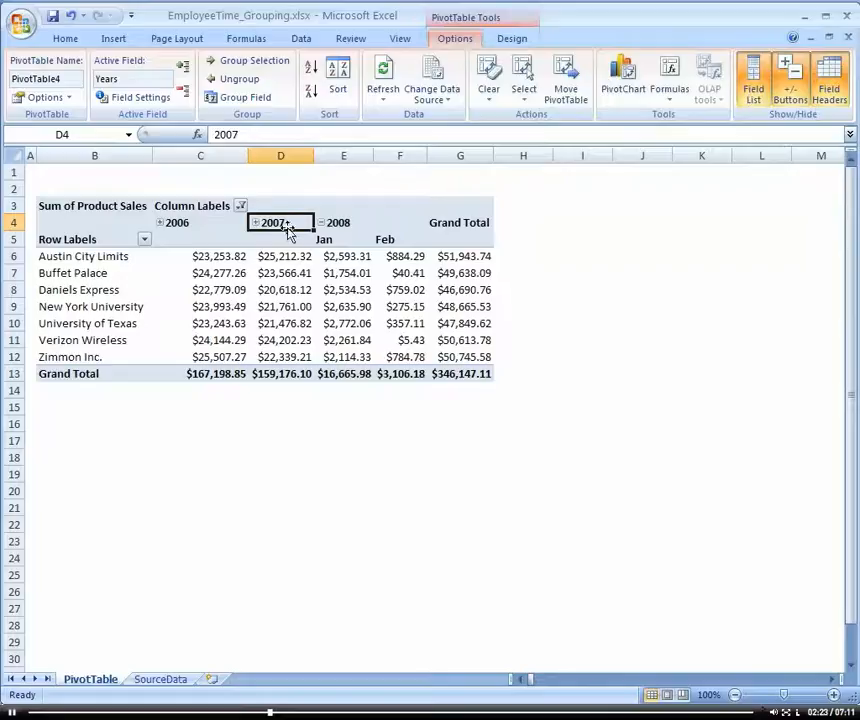
mouse_move(256, 228)
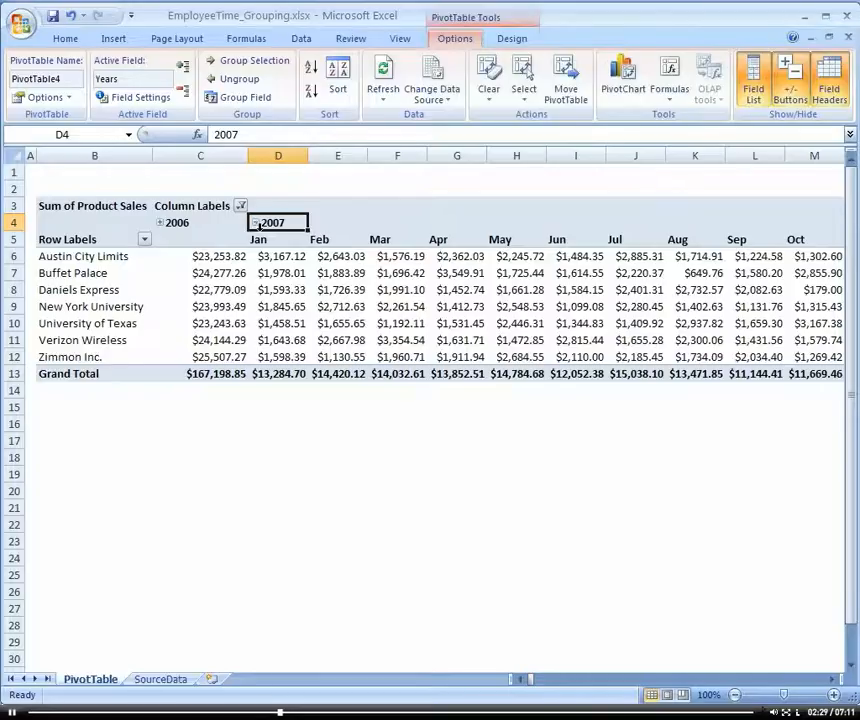
left_click(159, 222)
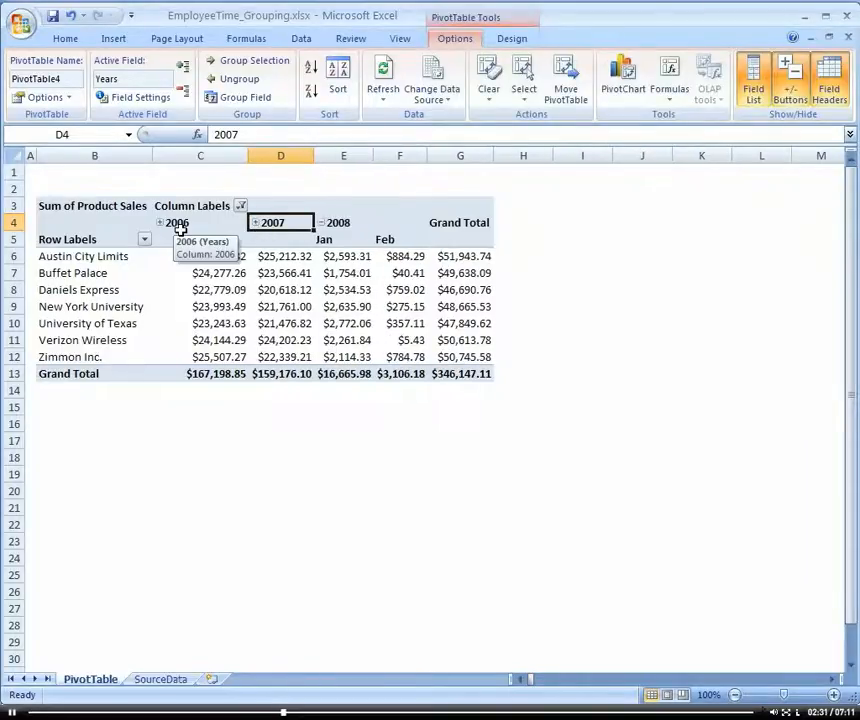
Ungroup the year/month dates, then regroup them by Quarters and Years
right_click(176, 222)
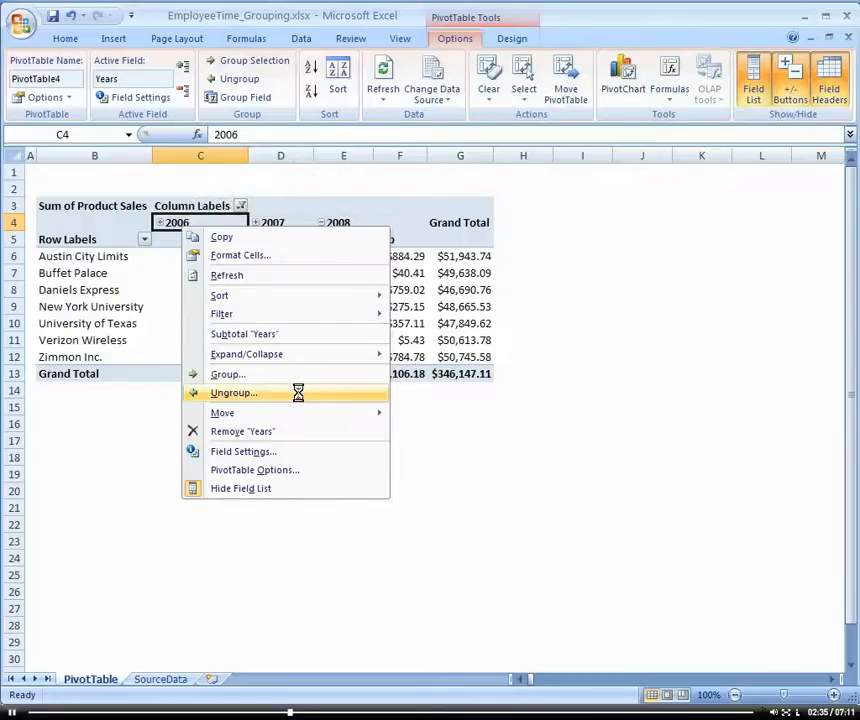
left_click(234, 392)
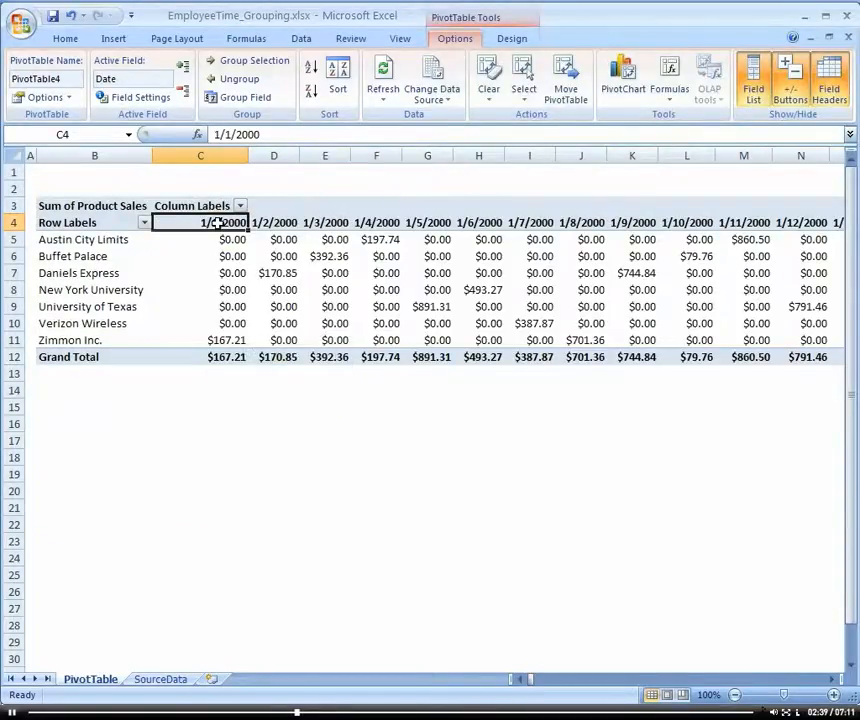
right_click(213, 222)
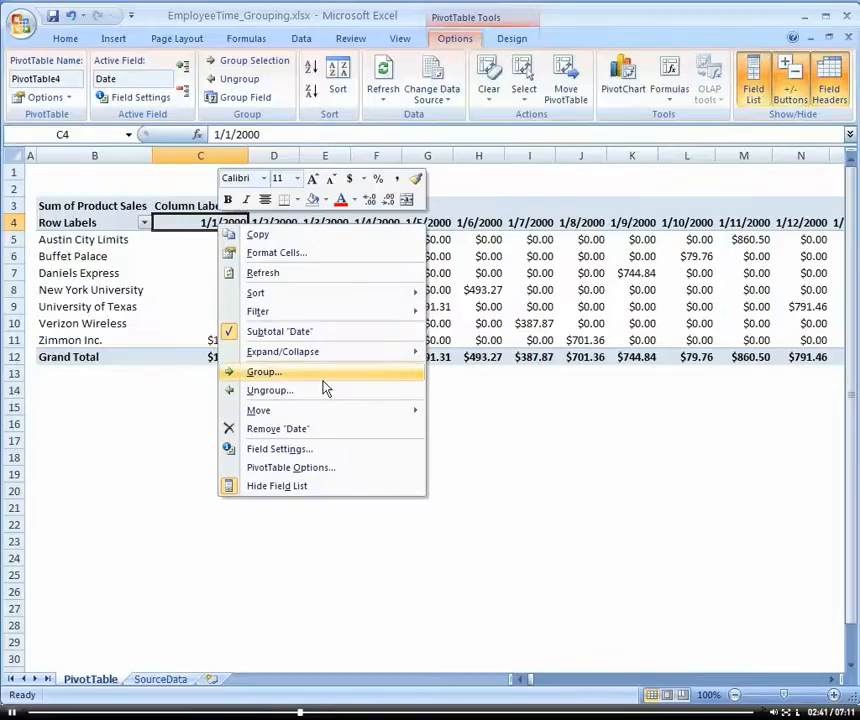
left_click(263, 371)
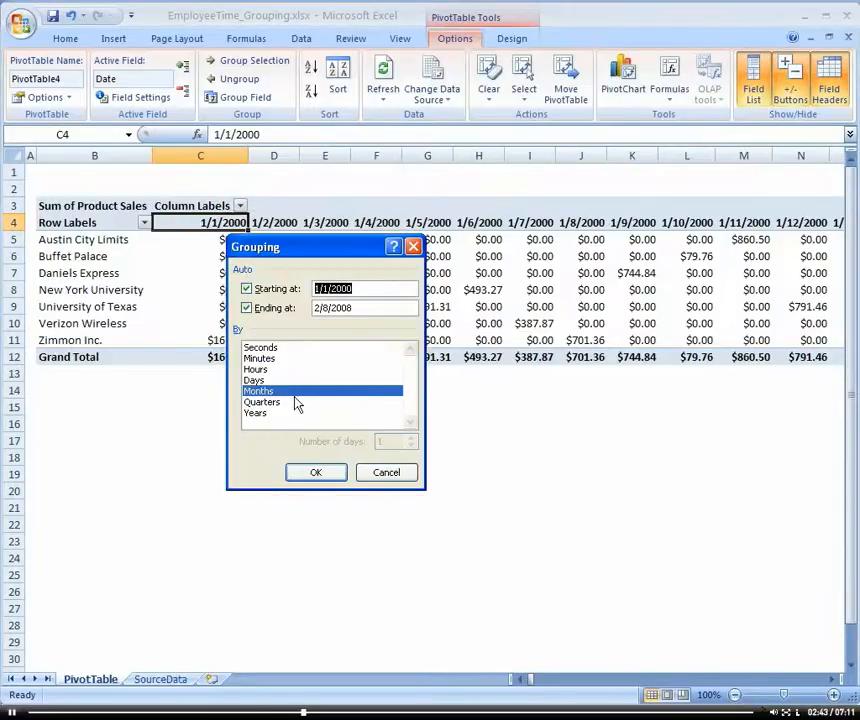
left_click(262, 401)
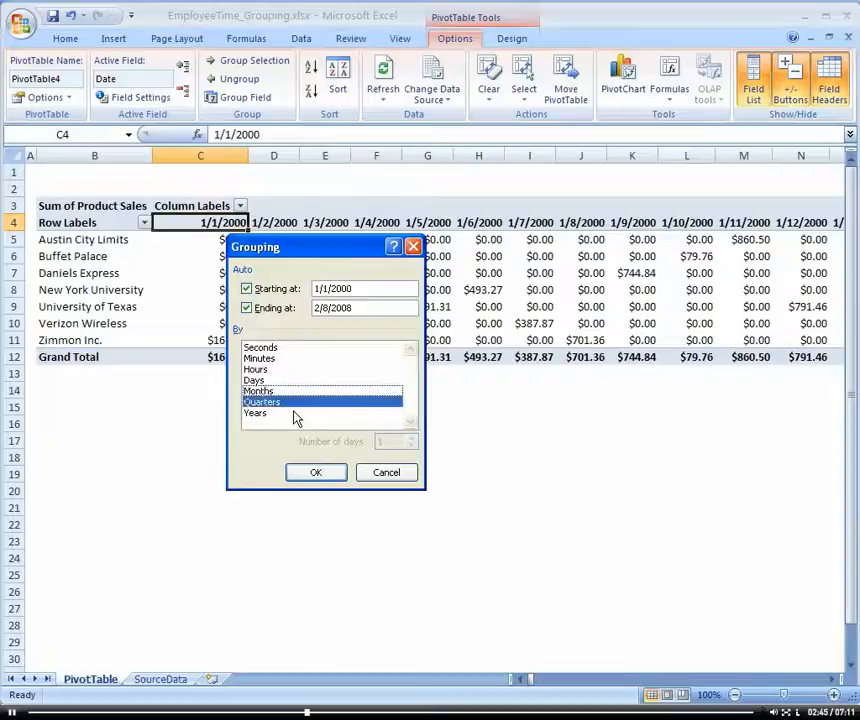
left_click(255, 413)
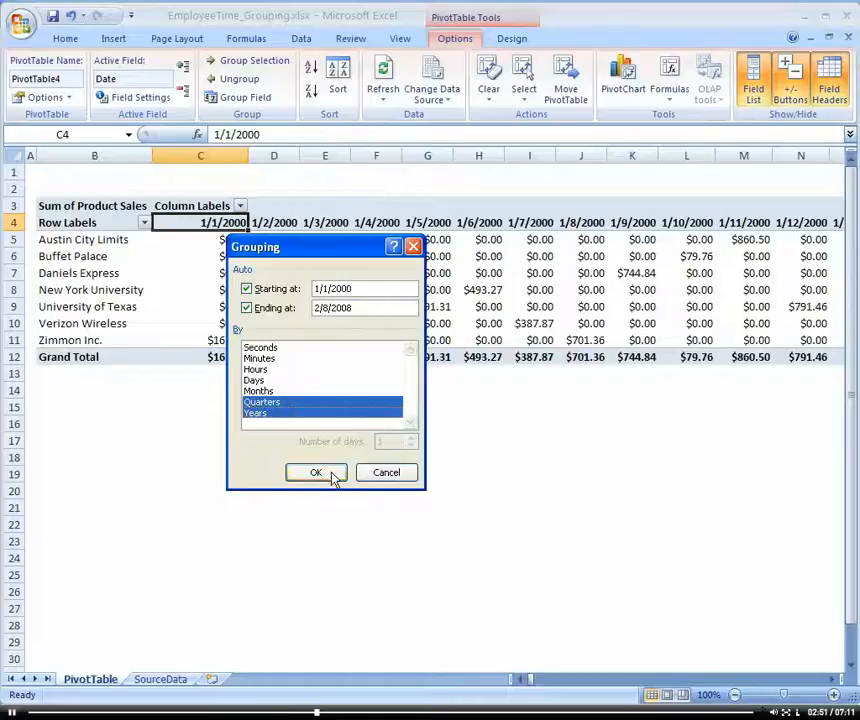
left_click(316, 472)
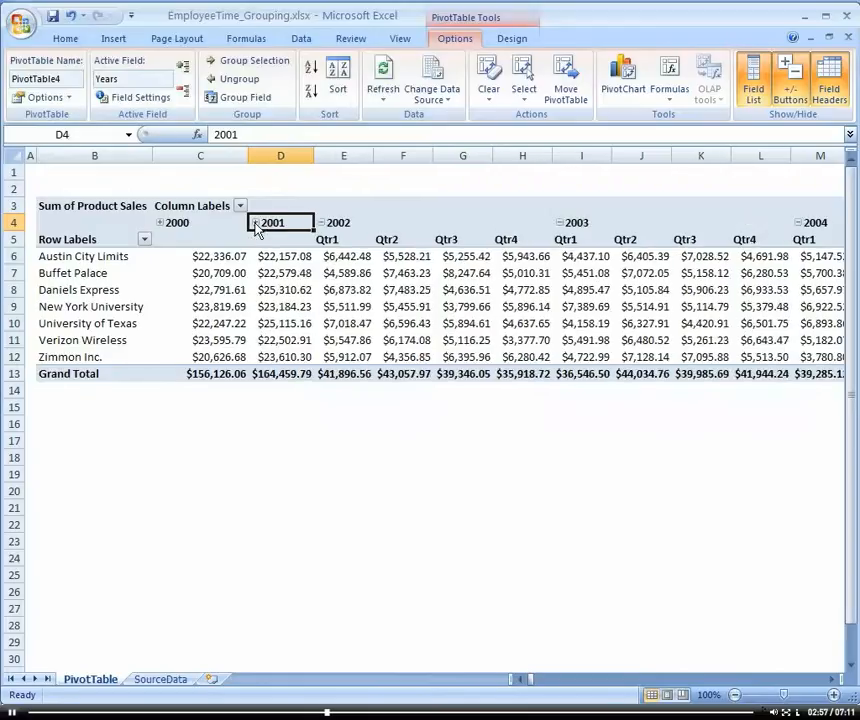
Collapse the 2000–2006 year columns to totals, then scroll right to review quarters
left_click(346, 222)
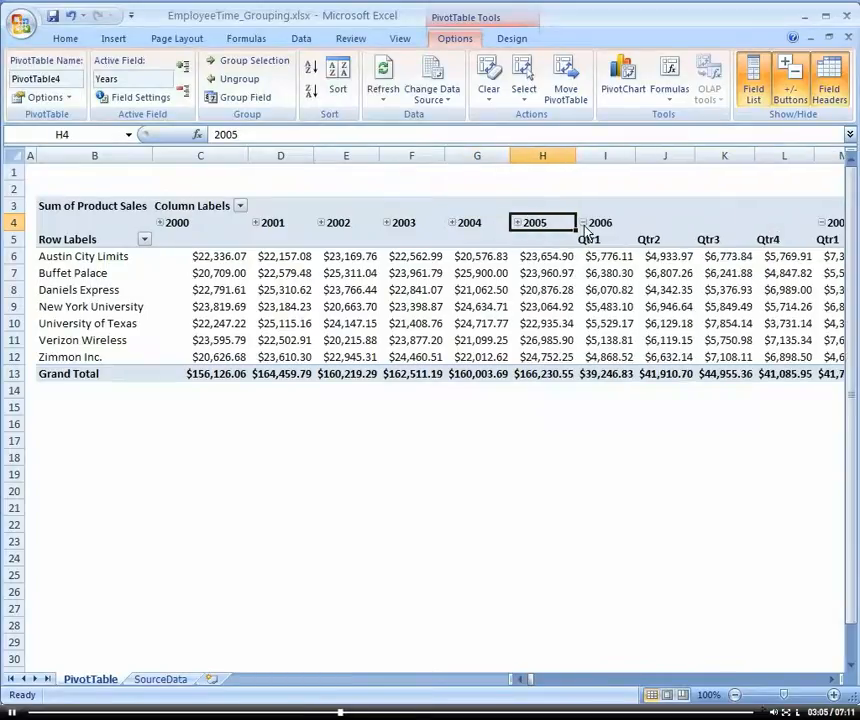
left_click(583, 222)
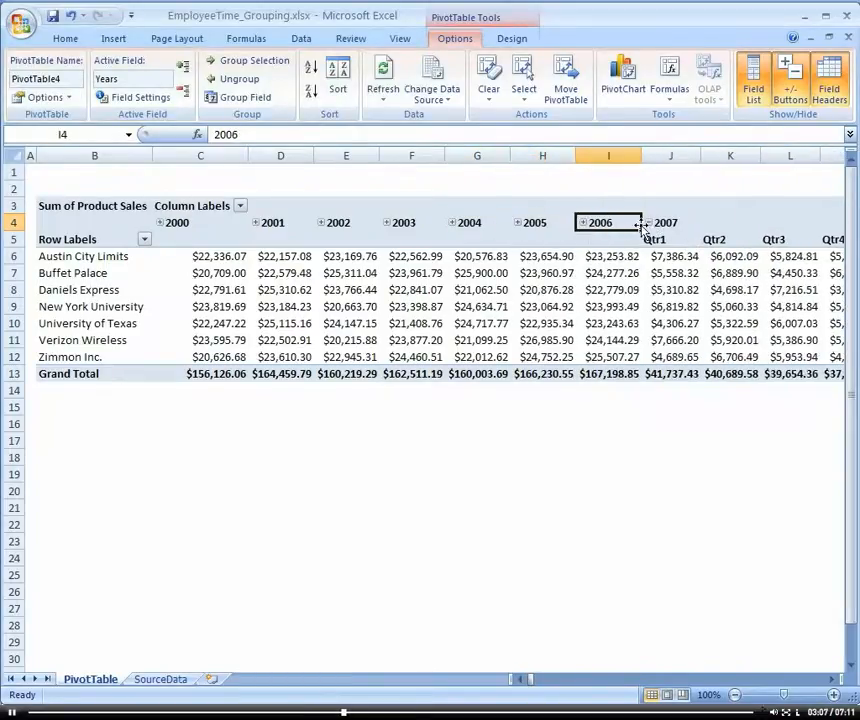
mouse_move(595, 568)
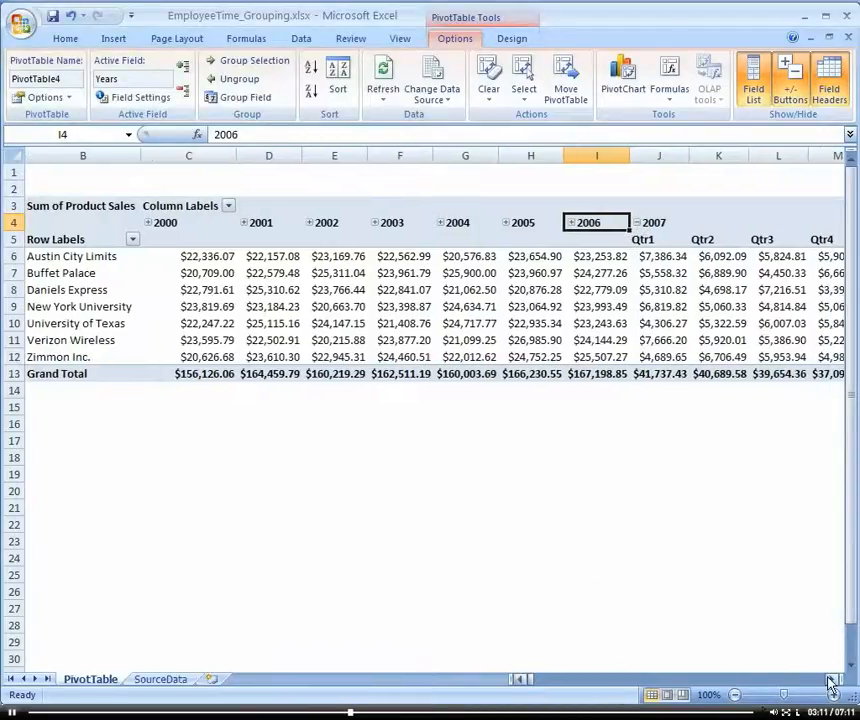
scroll("right", 3)
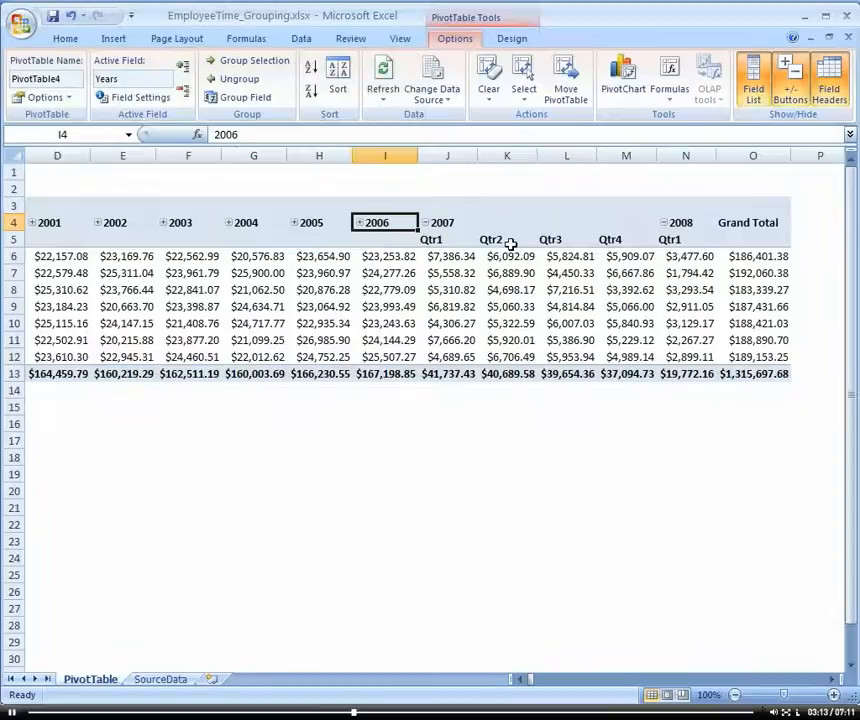
left_click(686, 256)
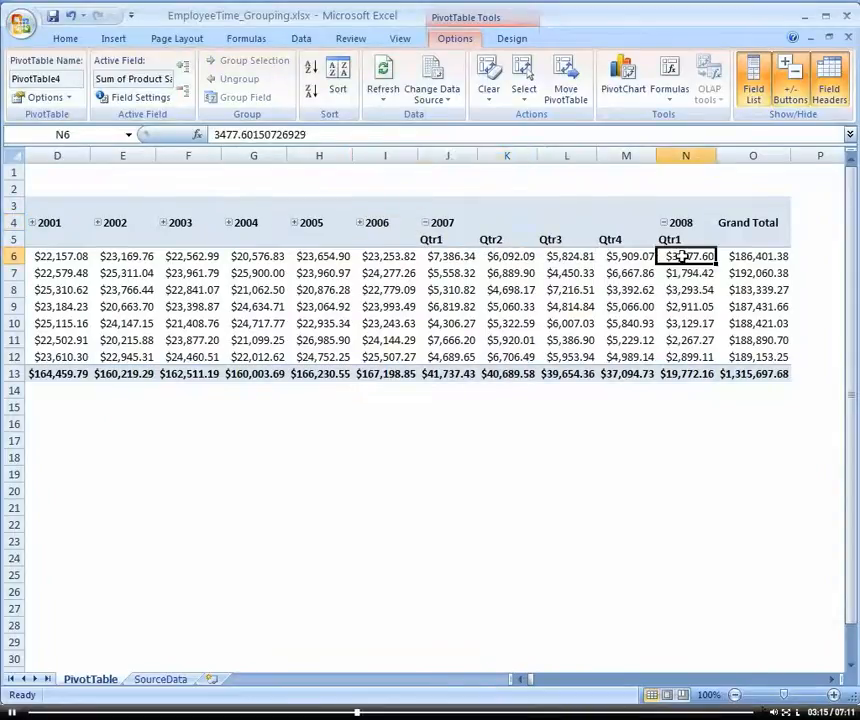
left_click_drag(686, 256, 686, 340)
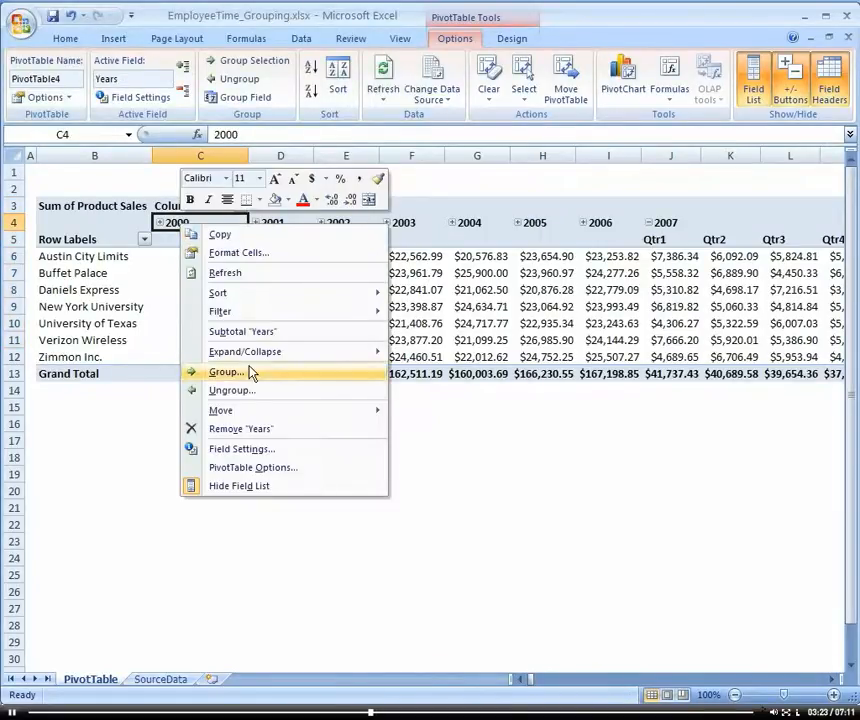
Regroup the date columns into 7-day periods starting 1/1/2000
left_click(227, 371)
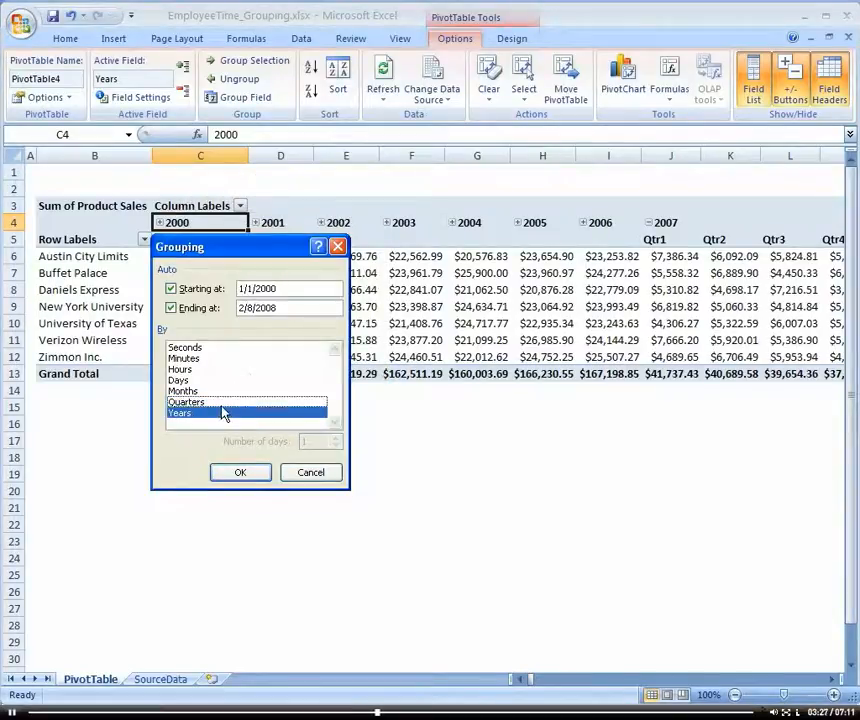
left_click(183, 390)
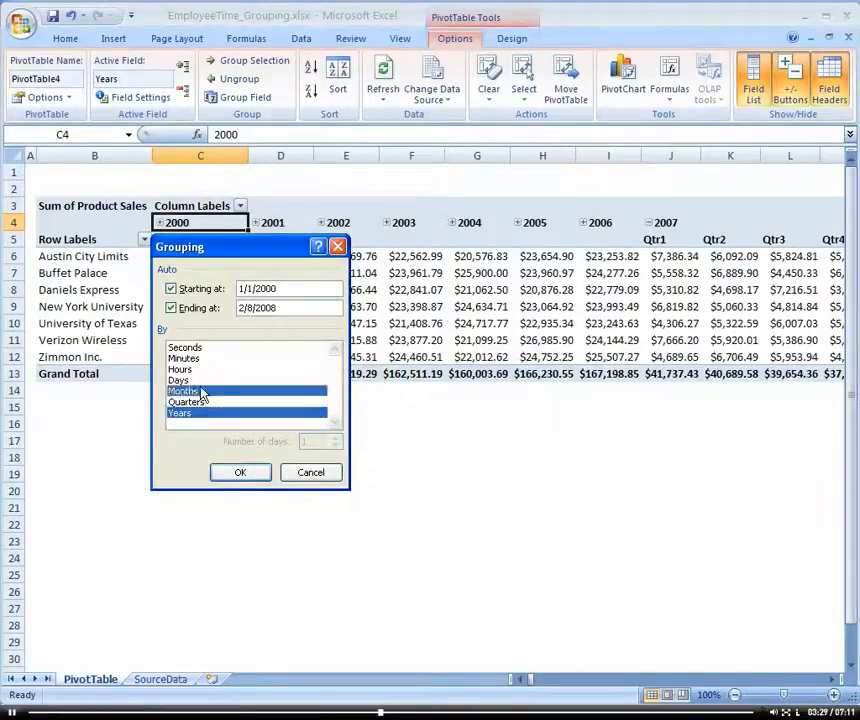
left_click(180, 380)
type("7")
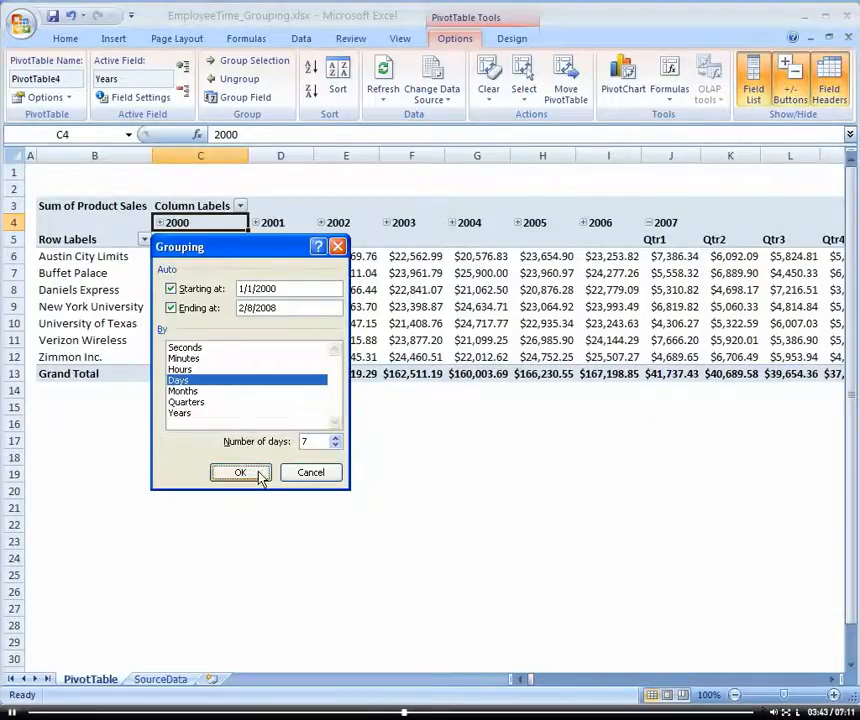
left_click(240, 472)
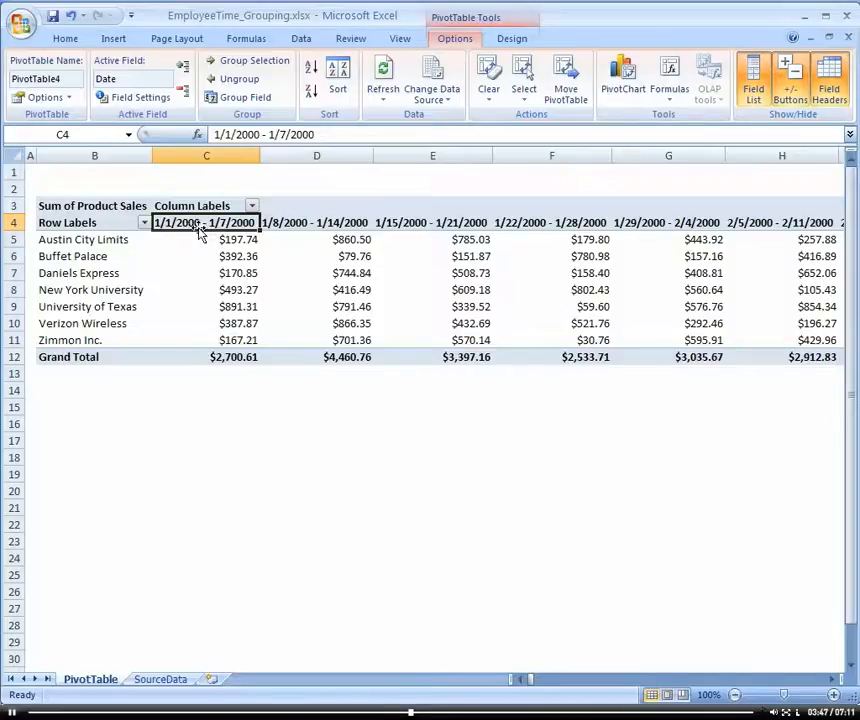
left_click(11, 222)
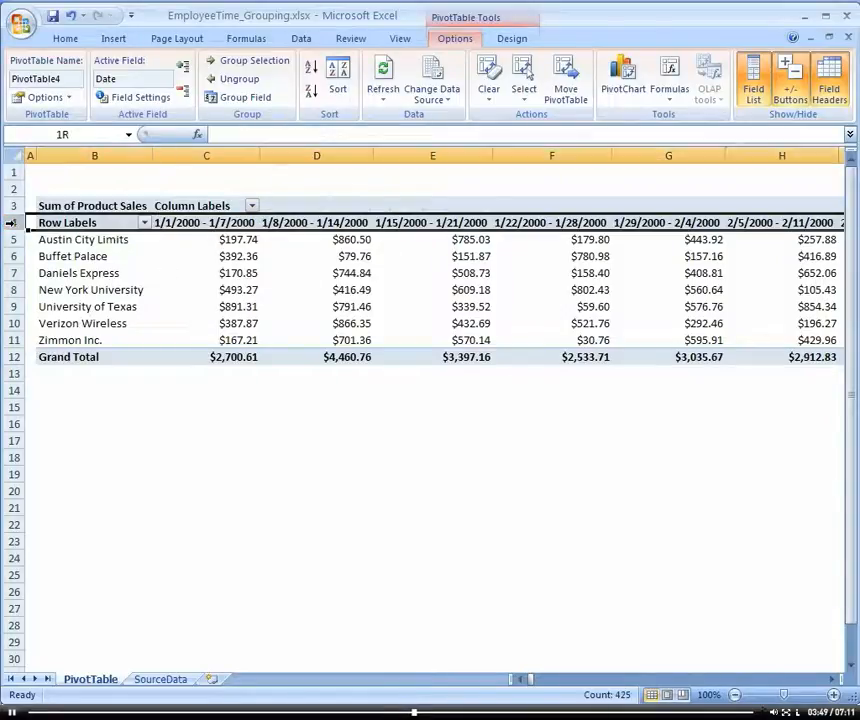
Set header row 4's text orientation to 45 degrees in Format Cells
right_click(12, 223)
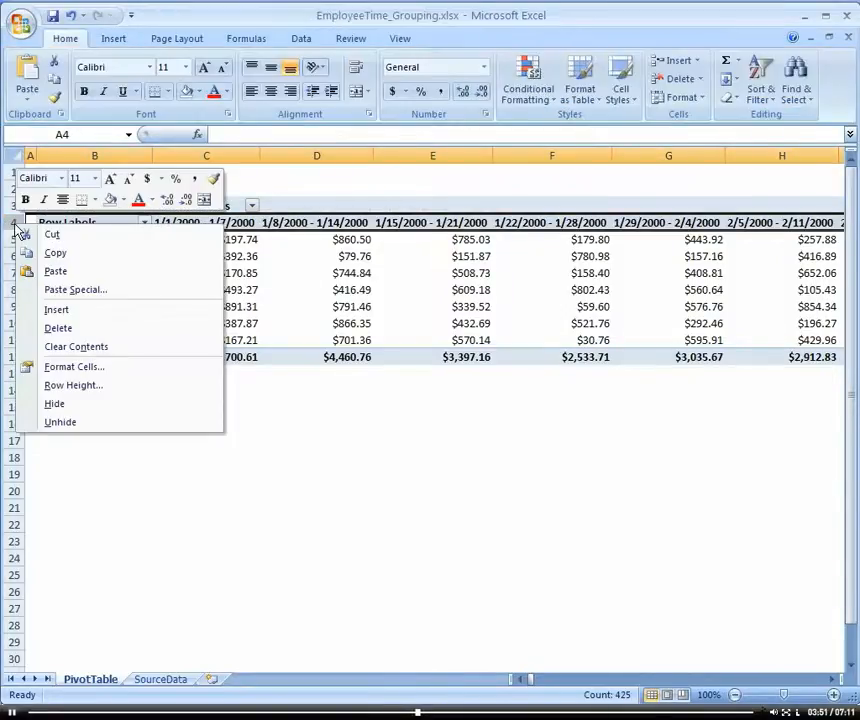
left_click(73, 366)
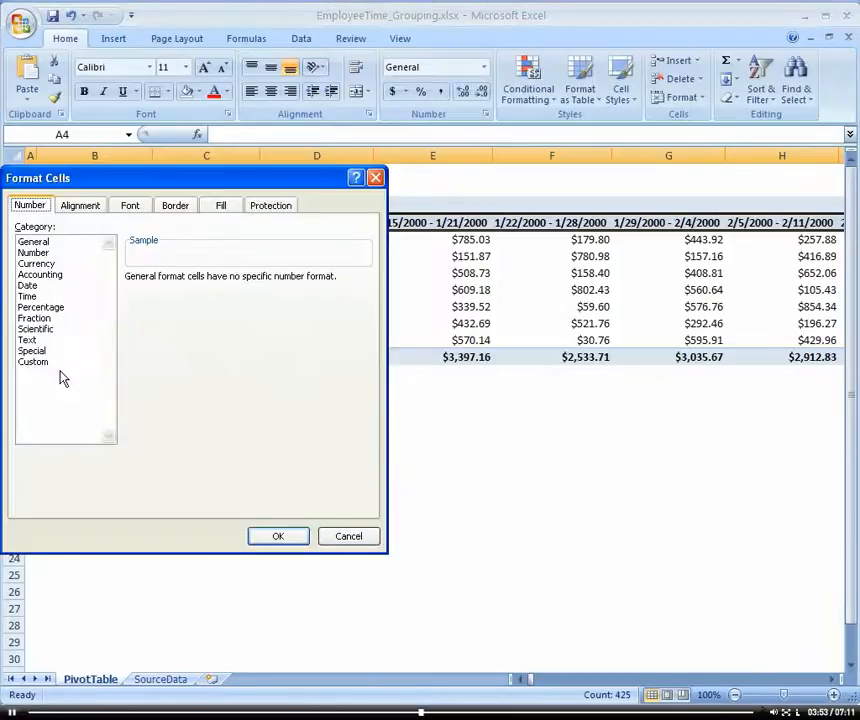
left_click(80, 205)
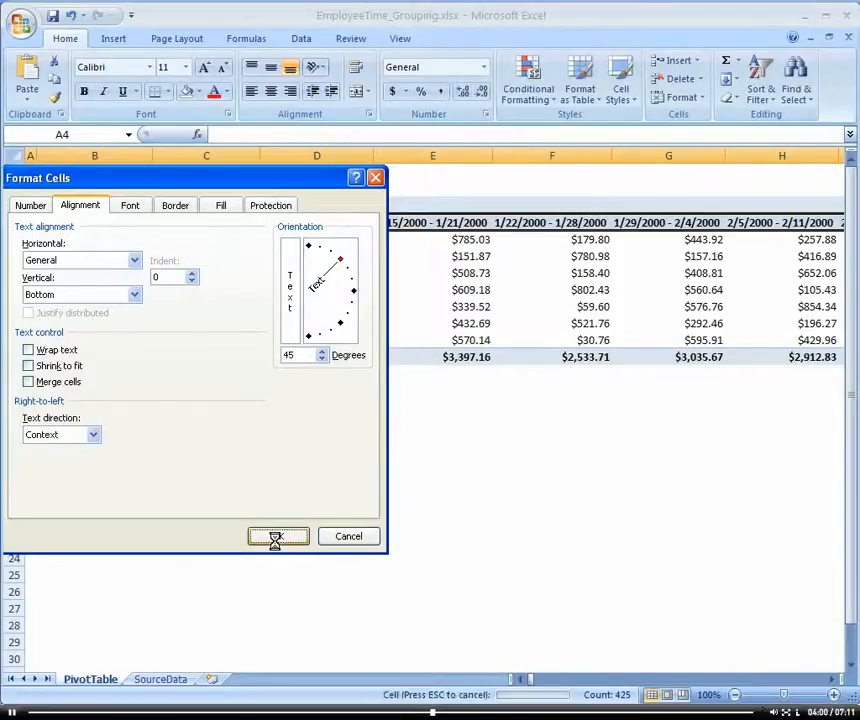
left_click(278, 536)
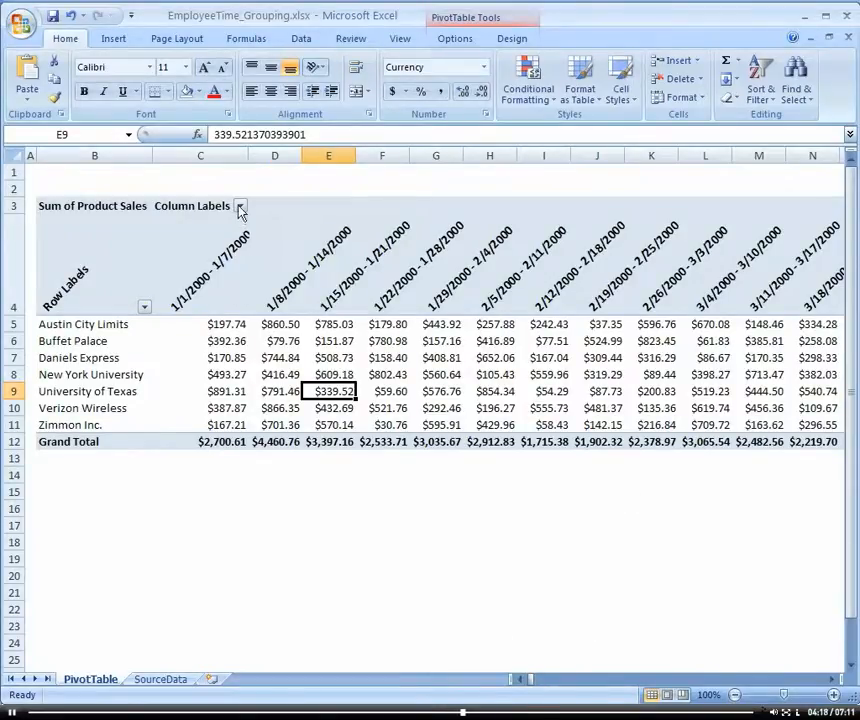
Filter the week columns to the last six weeks, 12/29/2007–2/8/2008
left_click(240, 206)
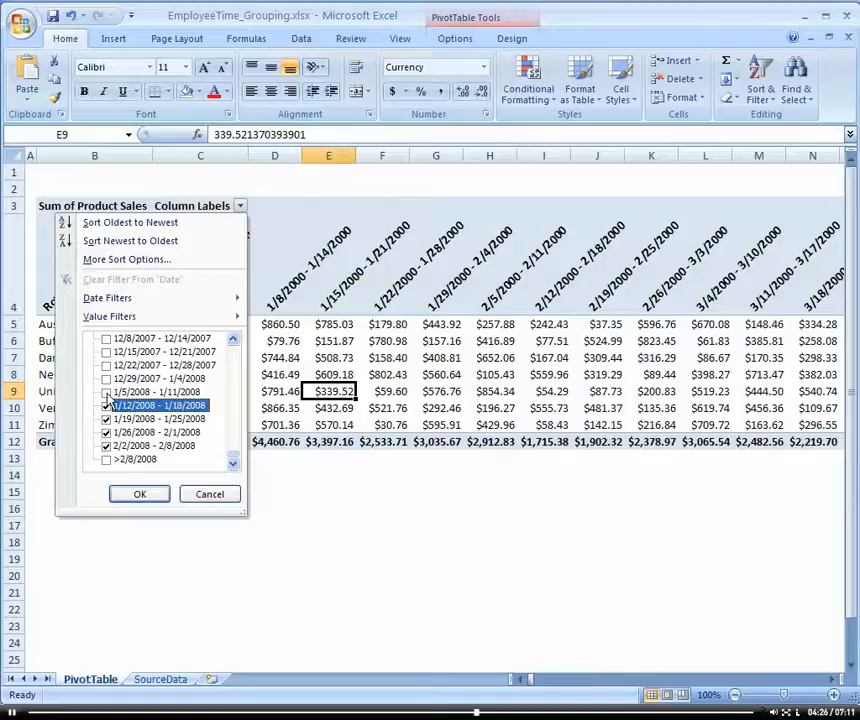
left_click(106, 378)
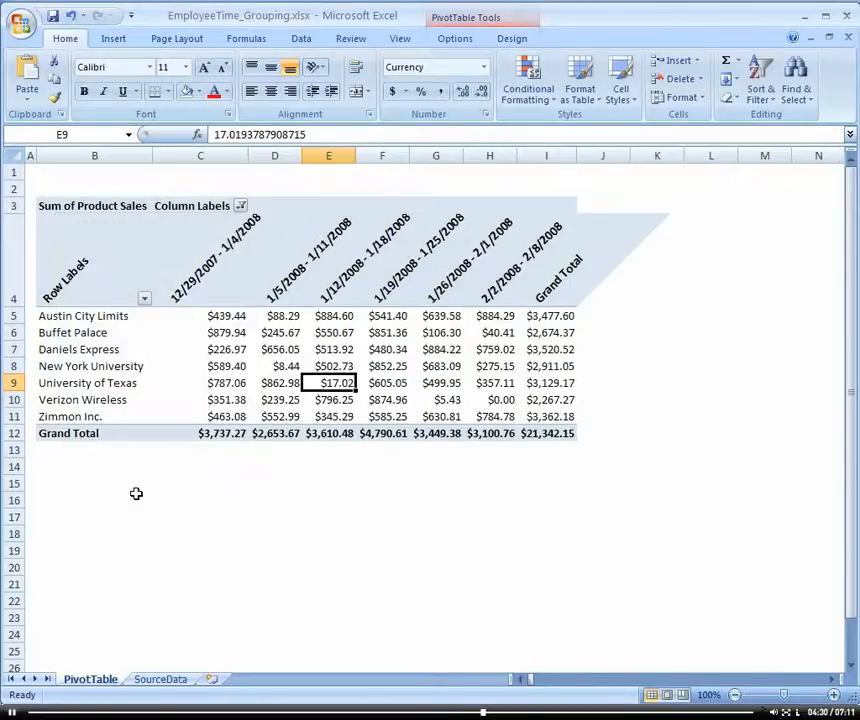
mouse_move(145, 515)
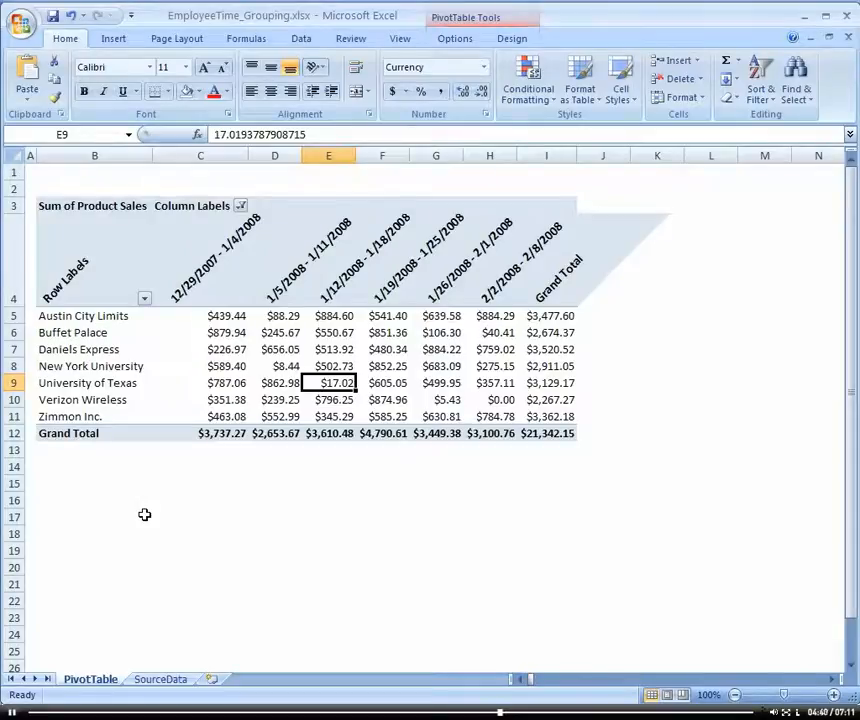
mouse_move(225, 315)
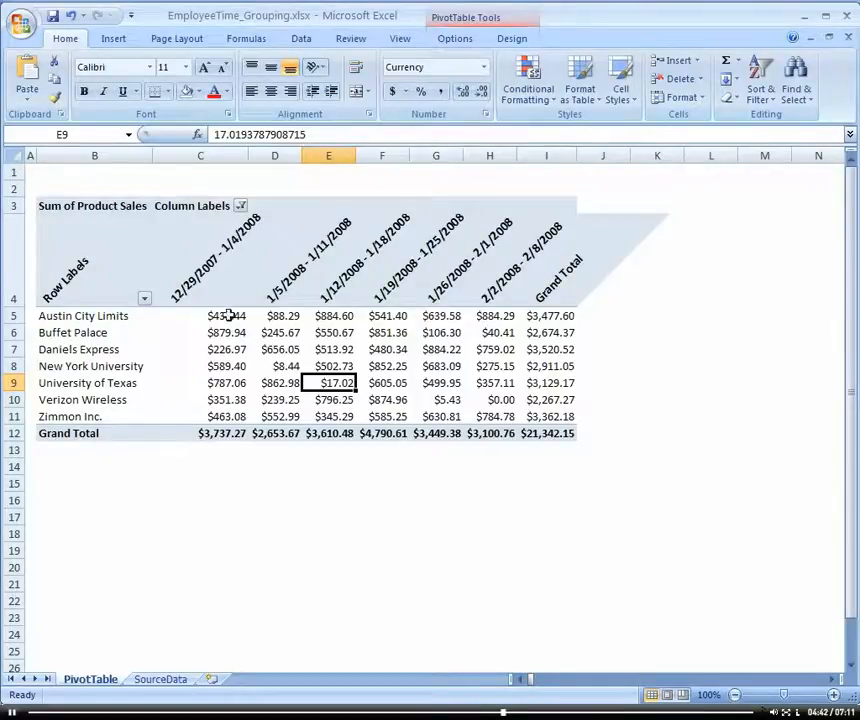
mouse_move(225, 316)
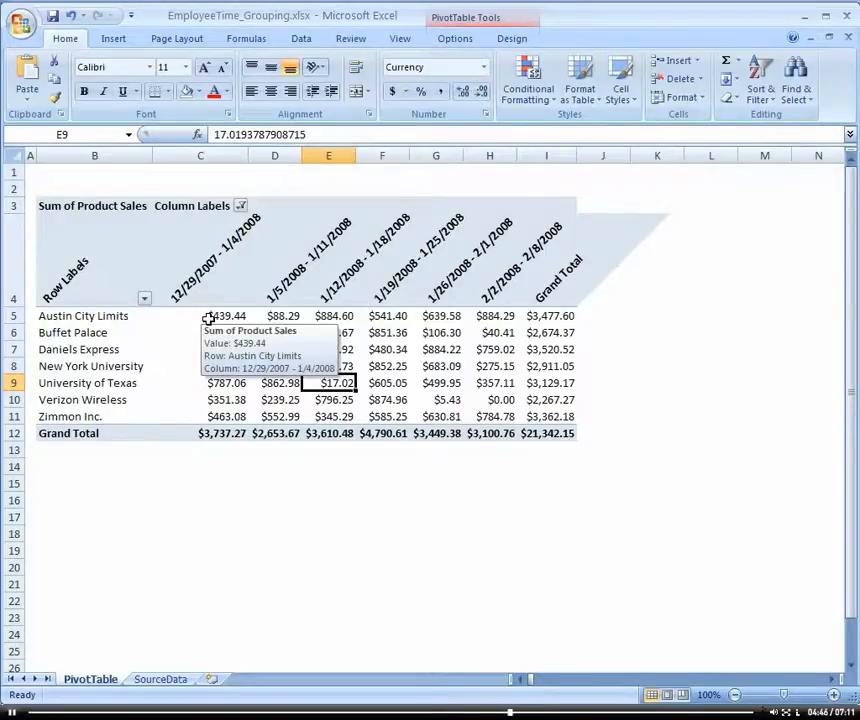
mouse_move(95, 316)
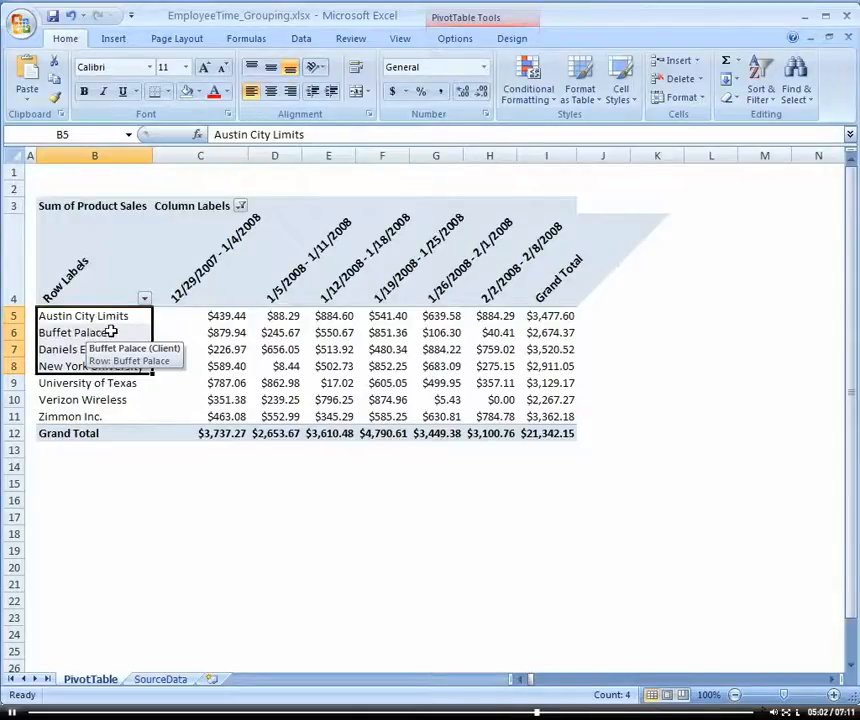
Regroup the weekly date columns into Quarters and Years
right_click(200, 280)
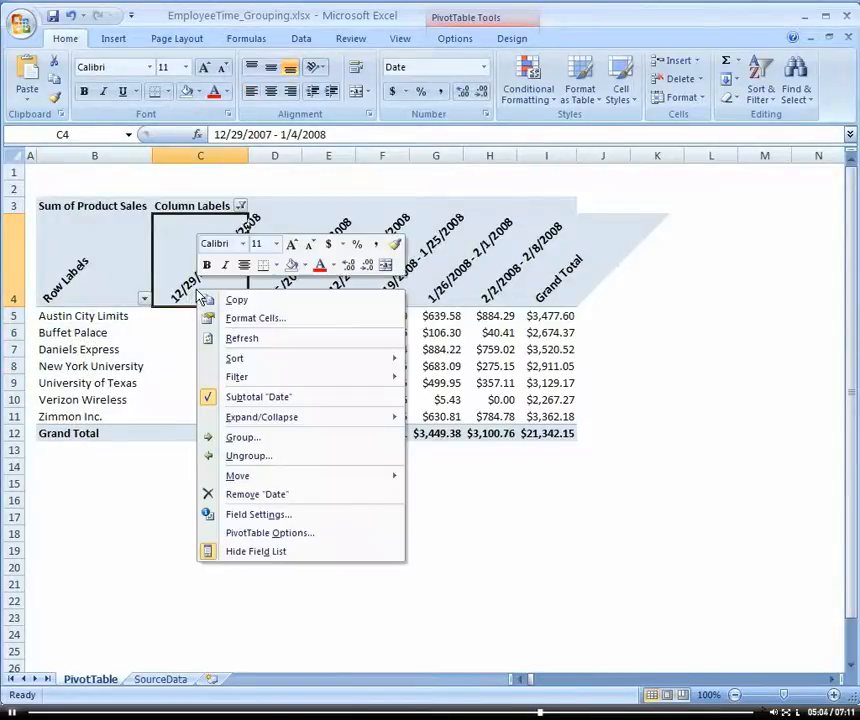
mouse_move(243, 437)
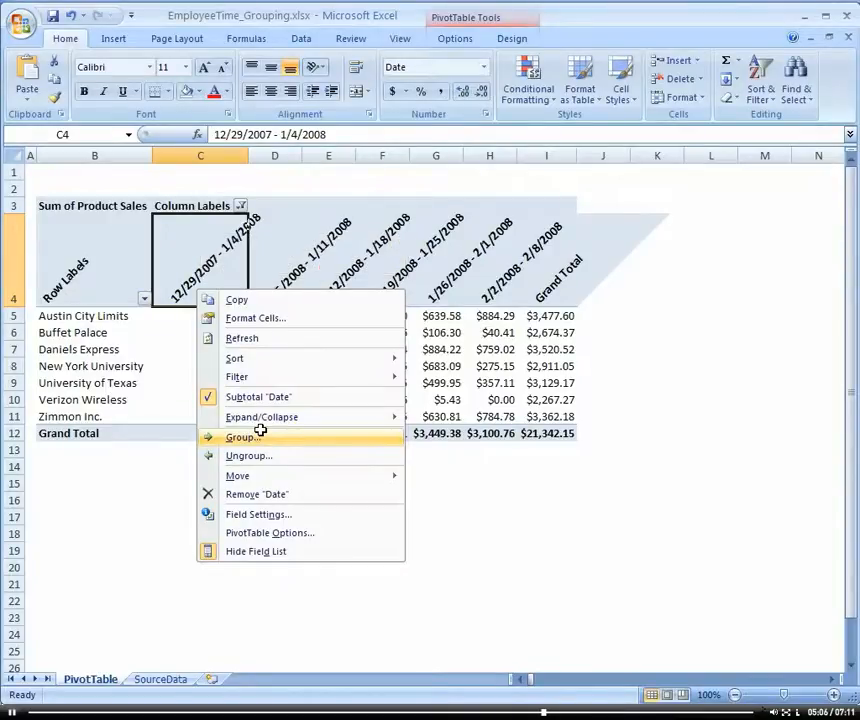
left_click(242, 437)
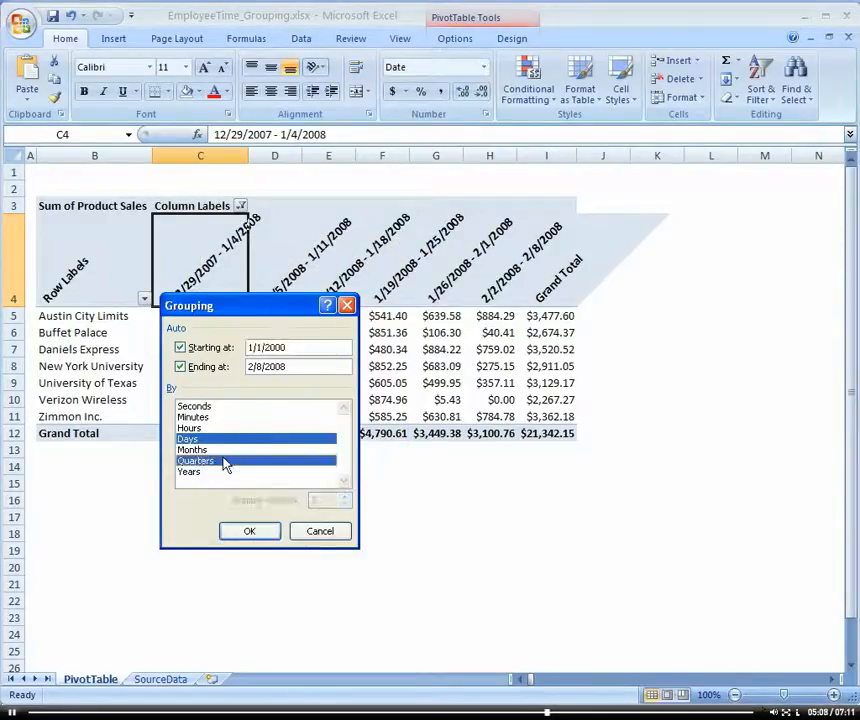
left_click(189, 471)
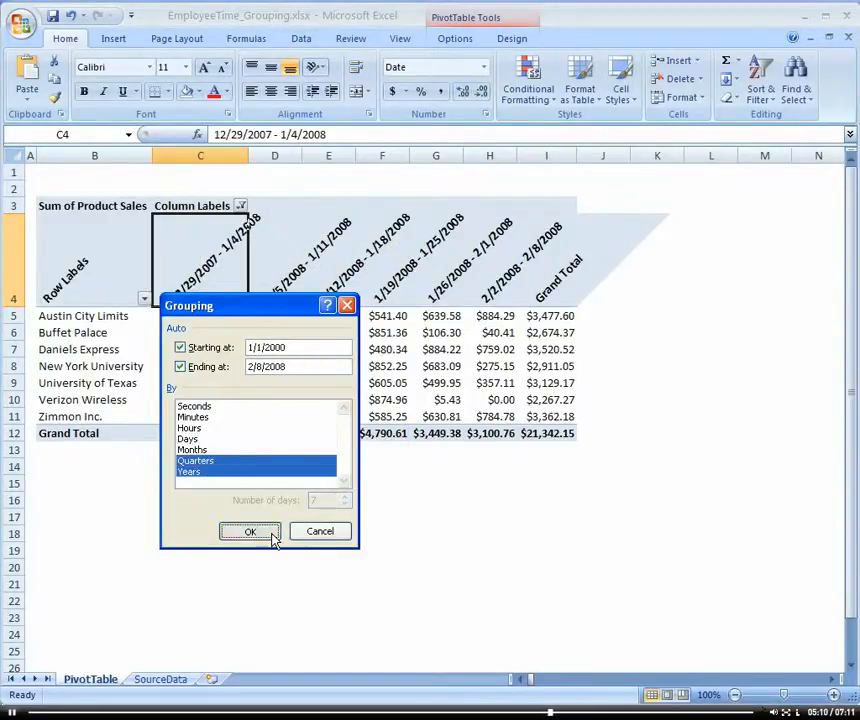
left_click(250, 531)
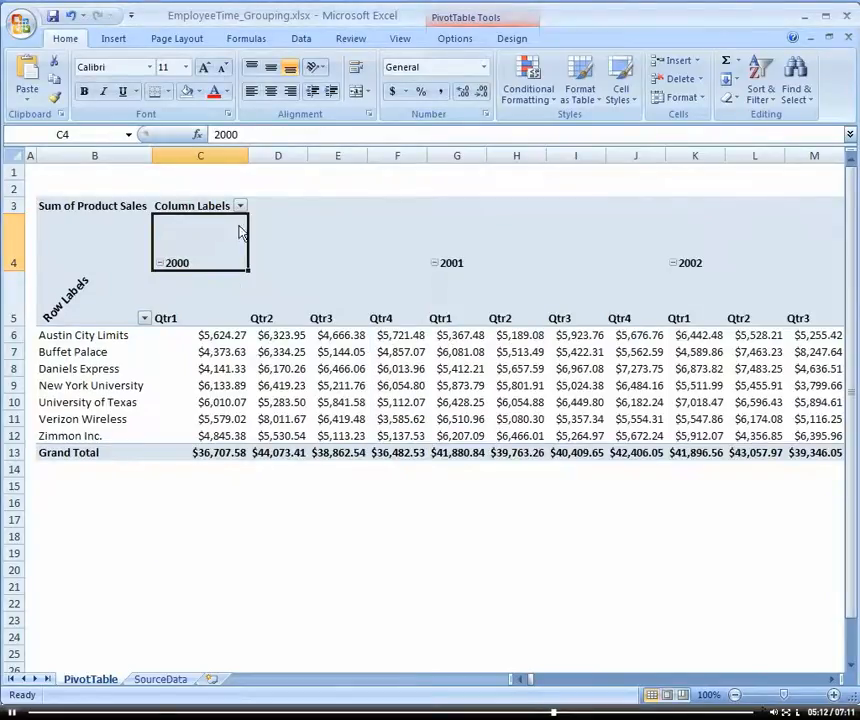
left_click(239, 205)
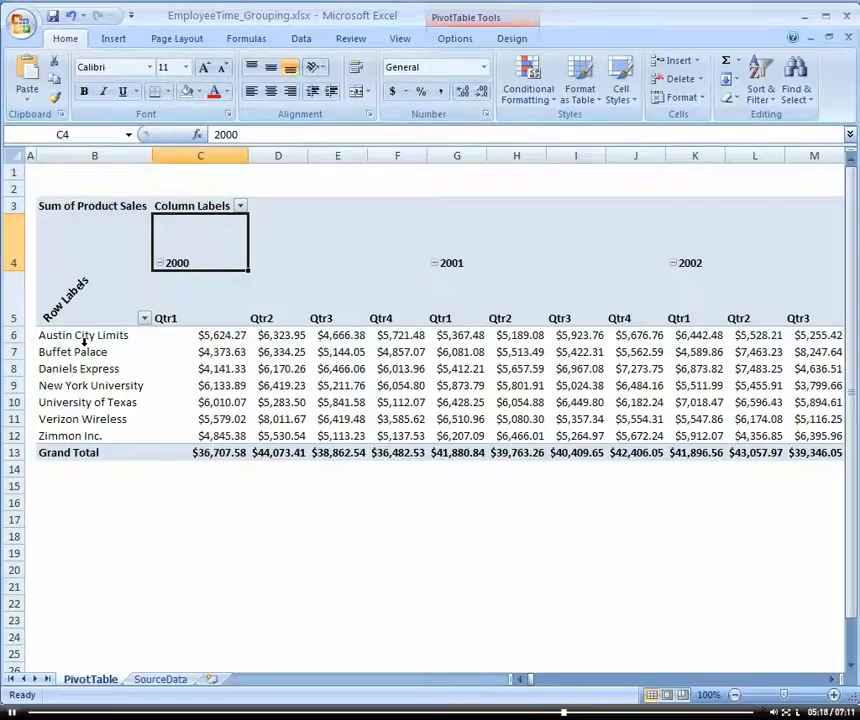
Replace the Row Labels header in B5 with 'Clients'
left_click(94, 300)
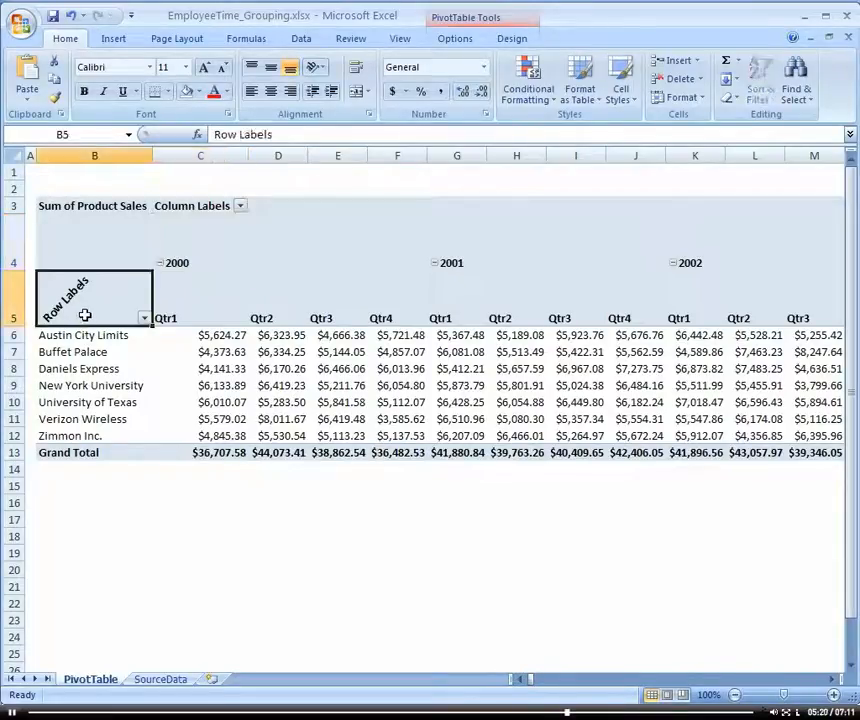
type("Clients")
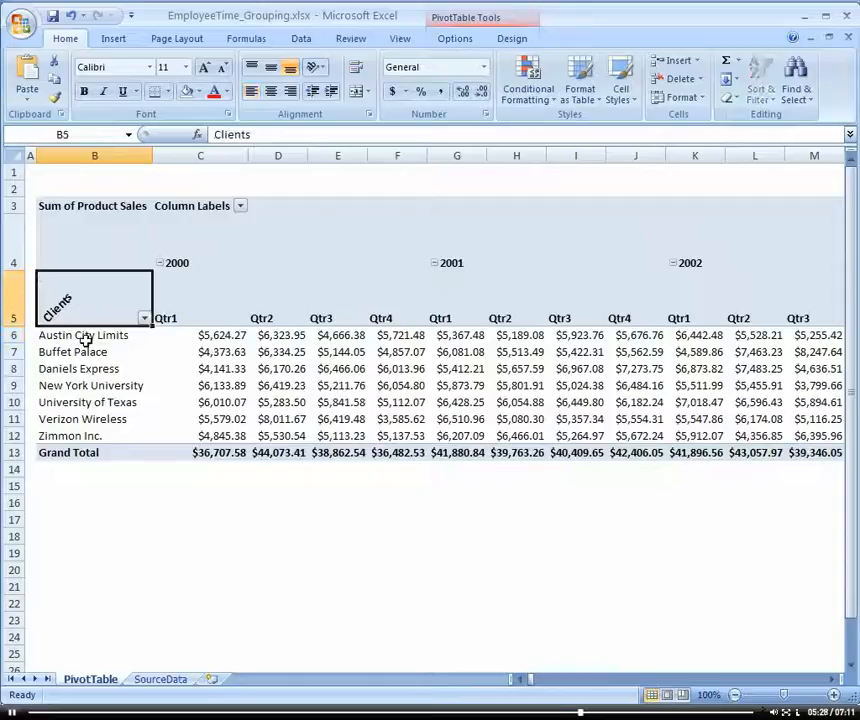
mouse_move(72, 352)
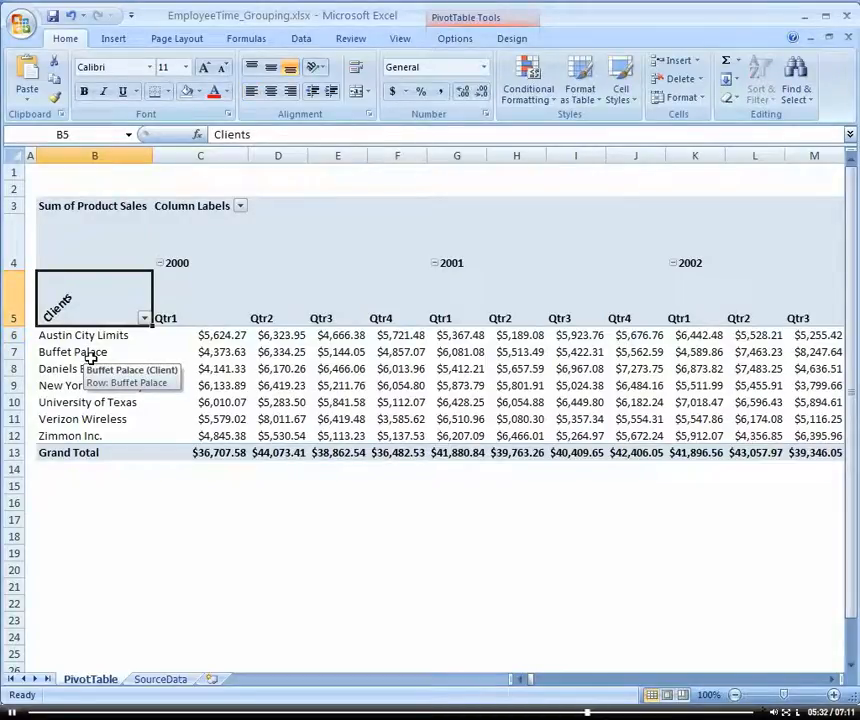
mouse_move(80, 335)
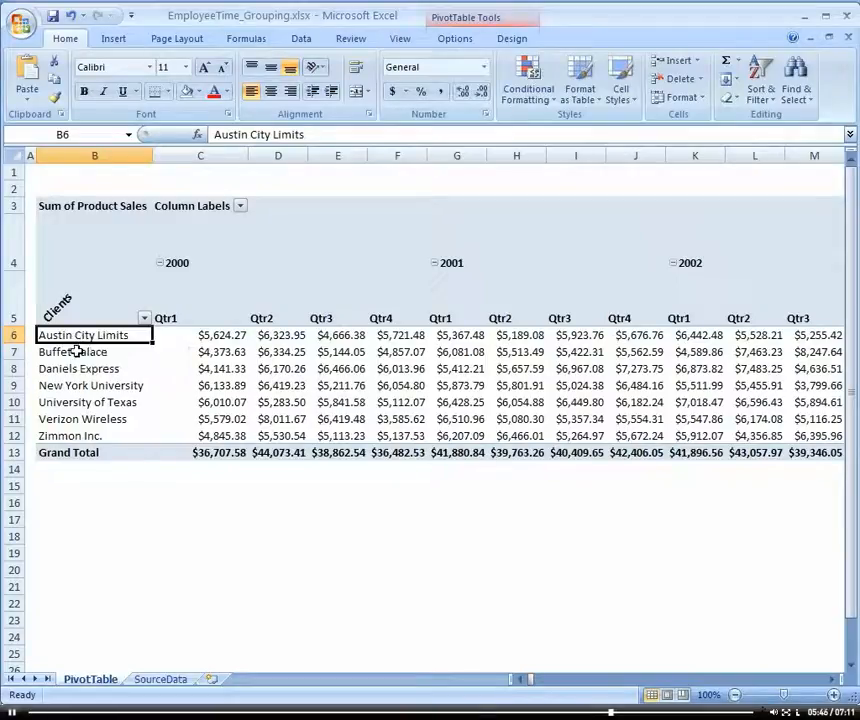
Group Austin City Limits, Buffet Palace and University of Texas, renaming Group1 'South'
left_click_drag(94, 335, 94, 351)
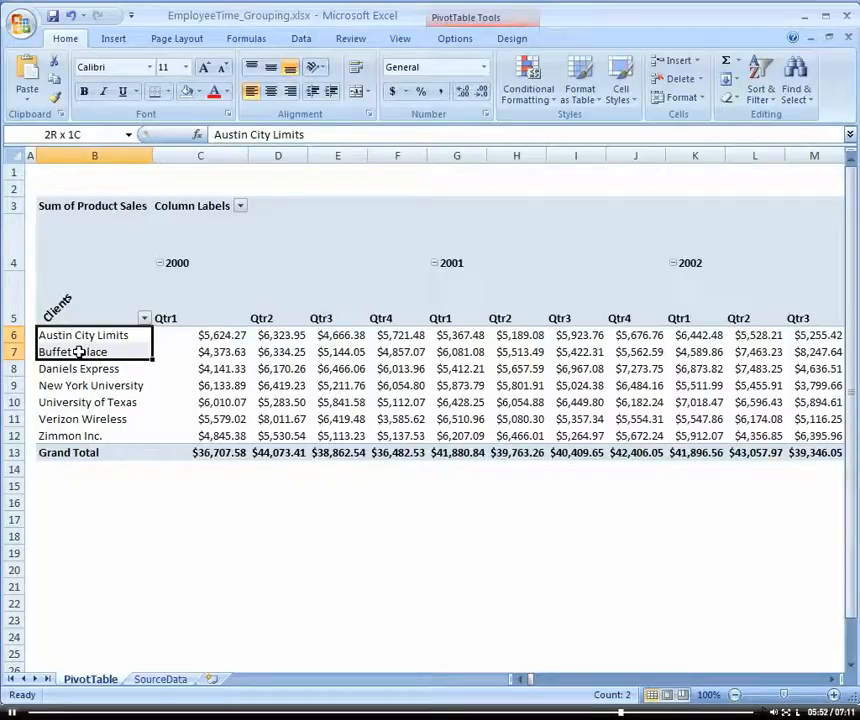
left_click(83, 351)
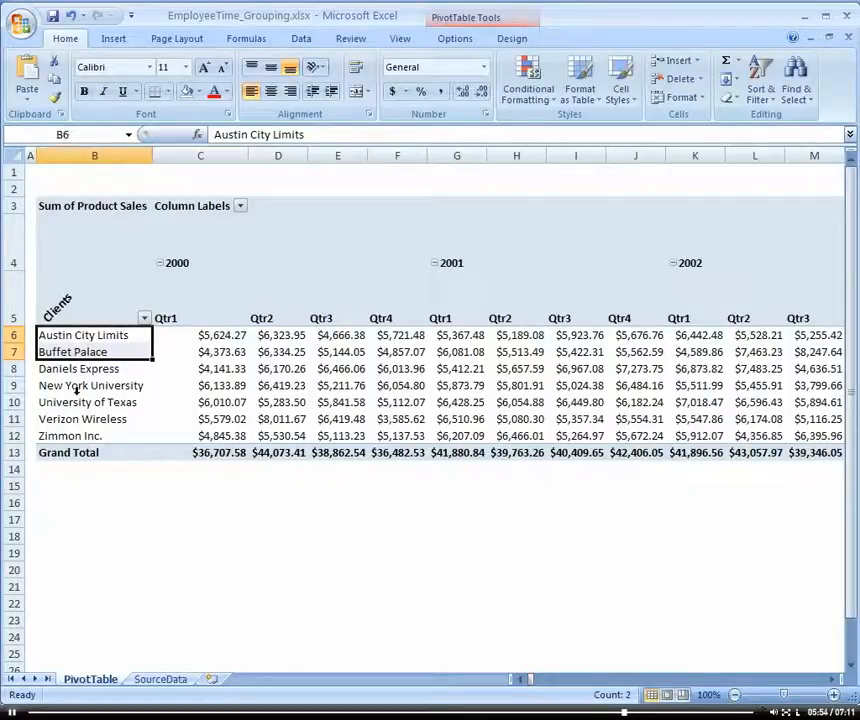
left_click(88, 402)
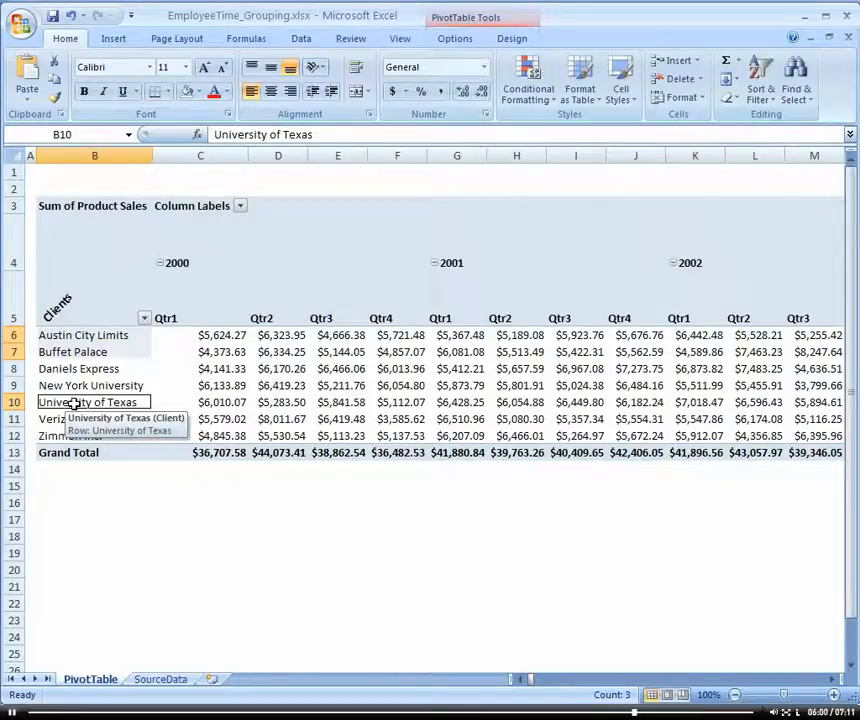
right_click(90, 401)
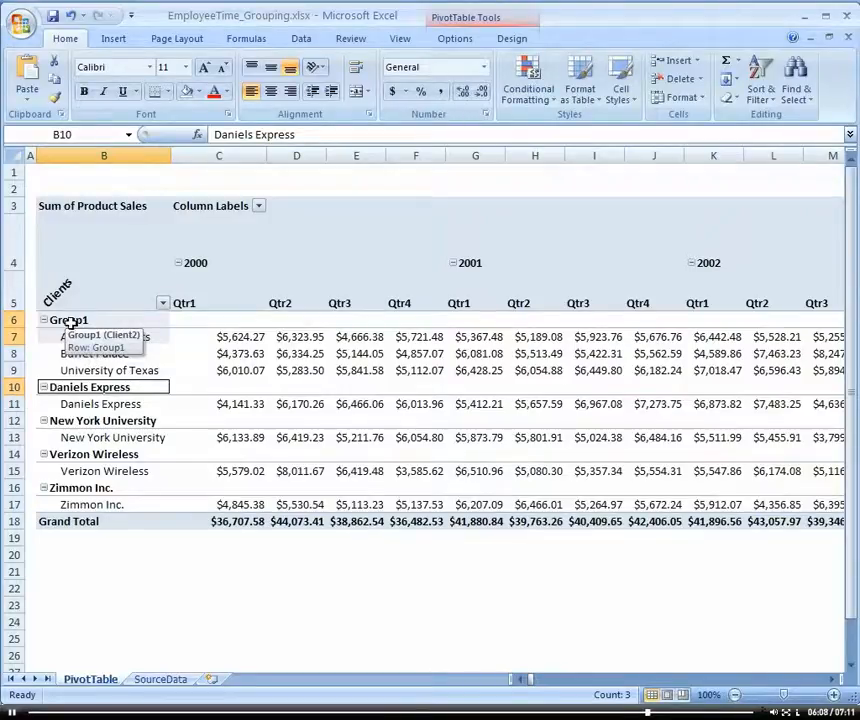
left_click(104, 319)
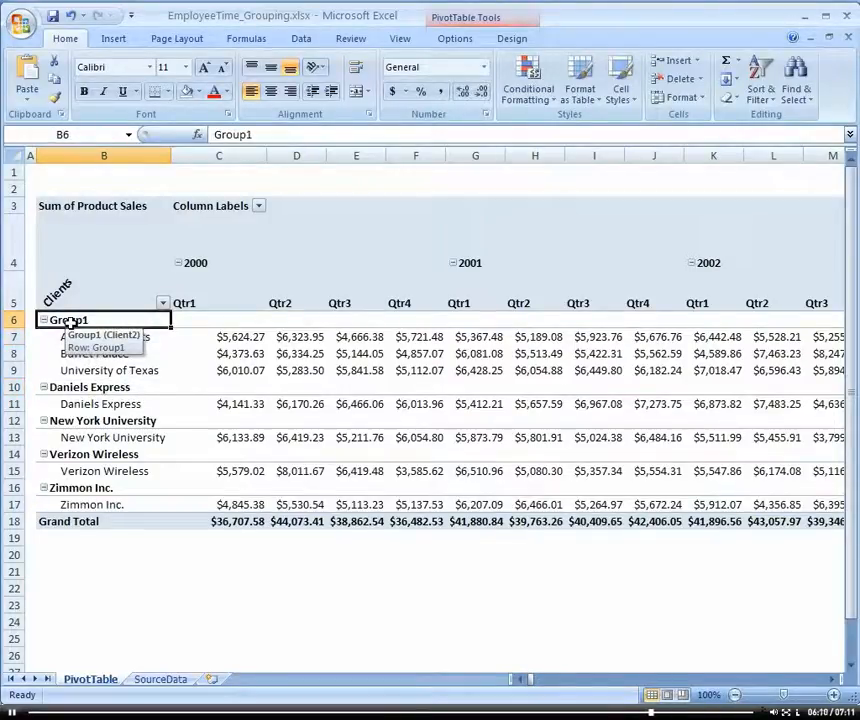
type("South")
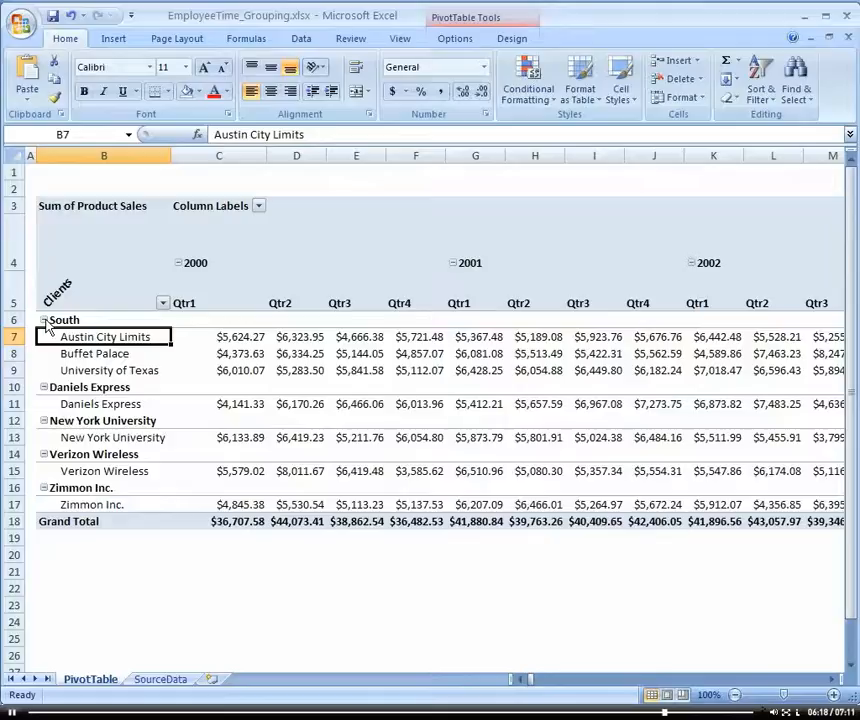
Group Daniels Express, New York University, Verizon Wireless and Zimmon Inc. into one client group
left_click(45, 320)
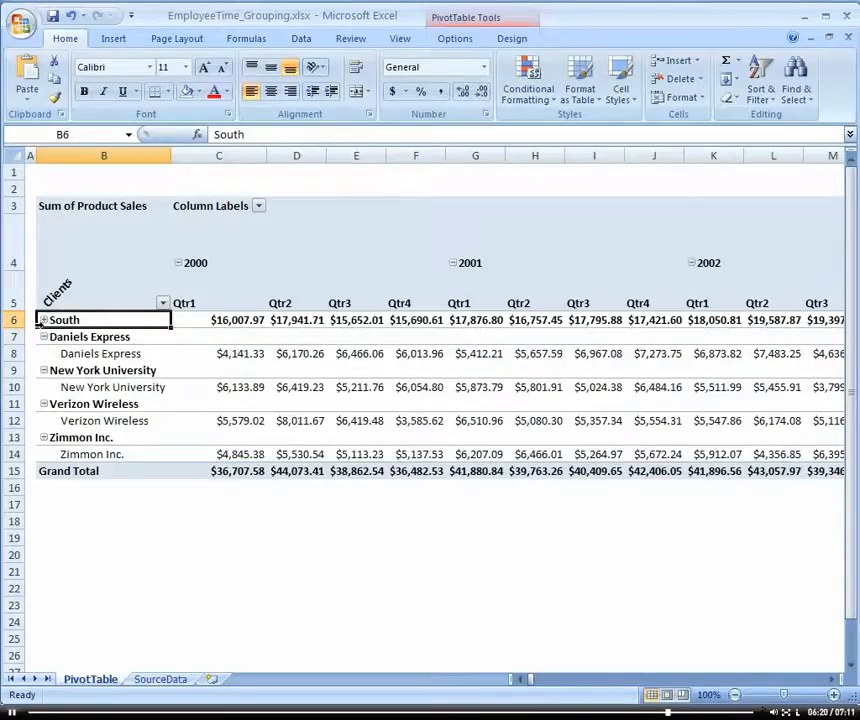
left_click(45, 319)
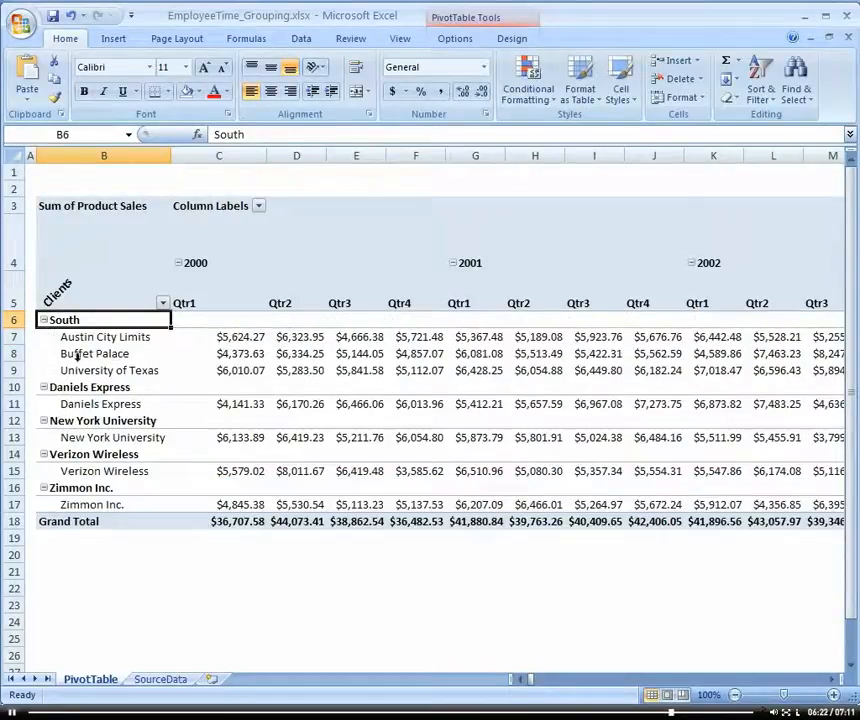
left_click(104, 403)
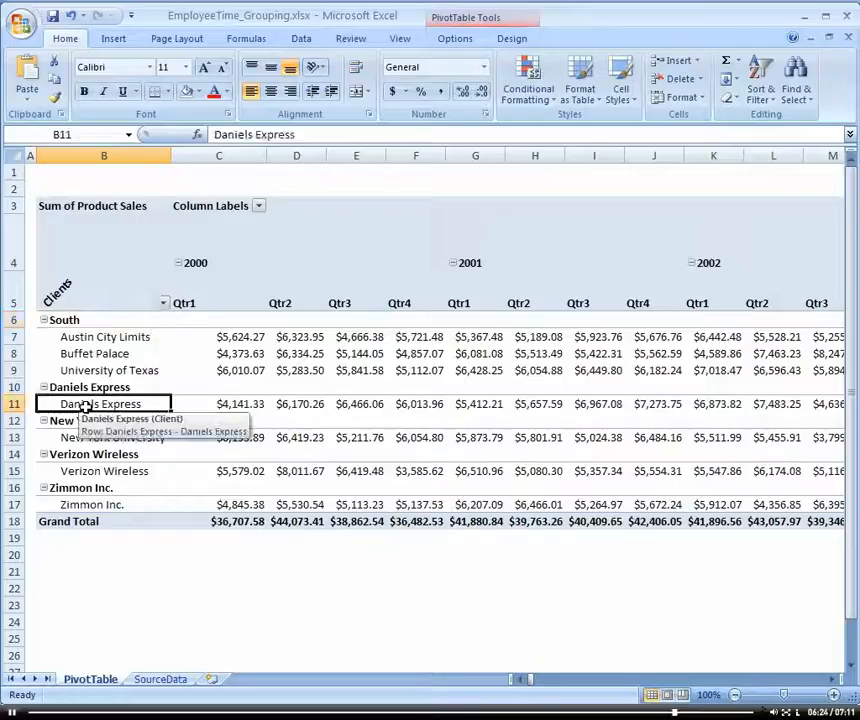
left_click(104, 437)
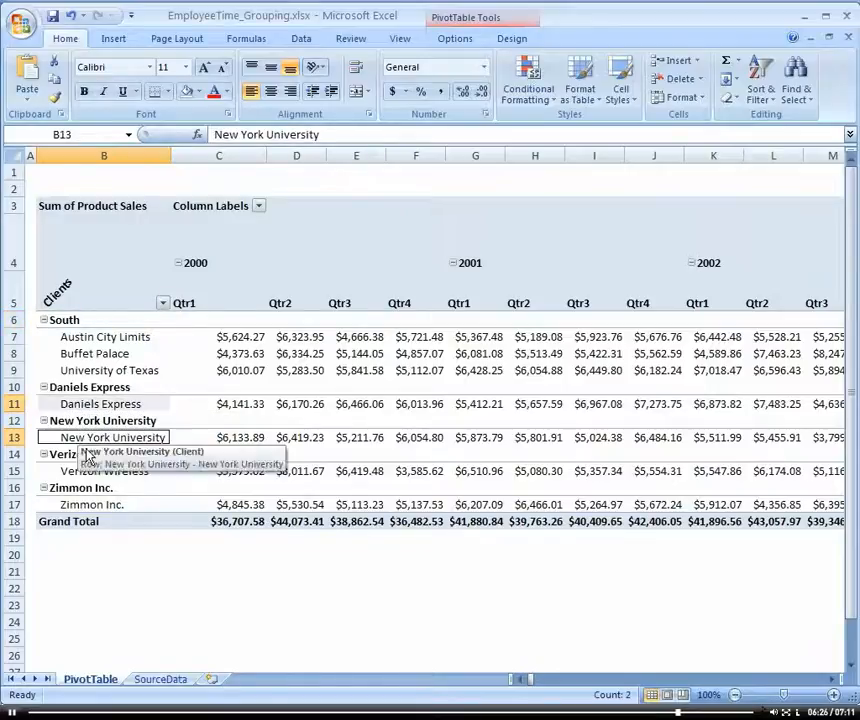
left_click(92, 504)
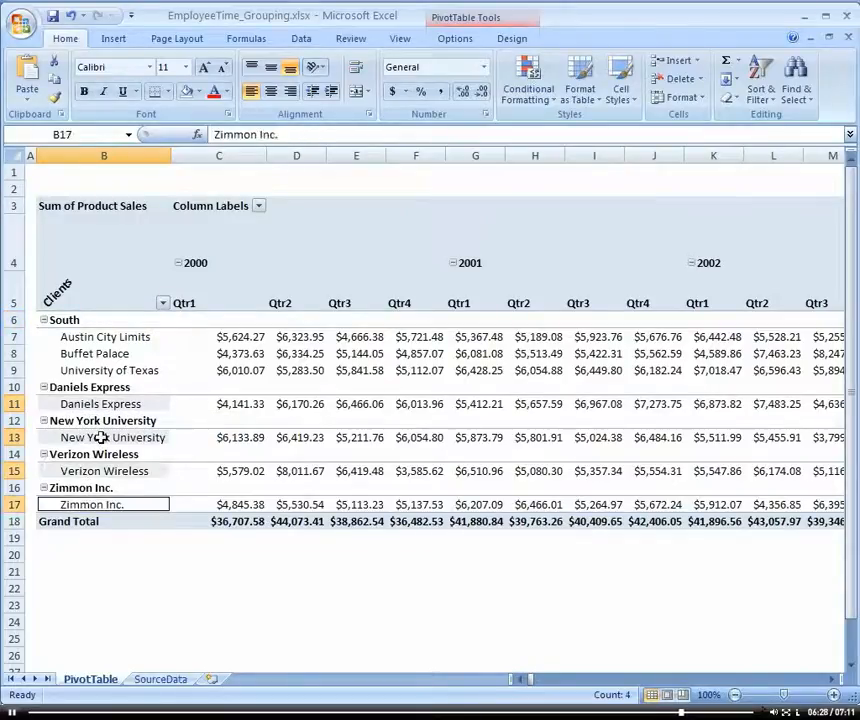
right_click(92, 504)
type("North")
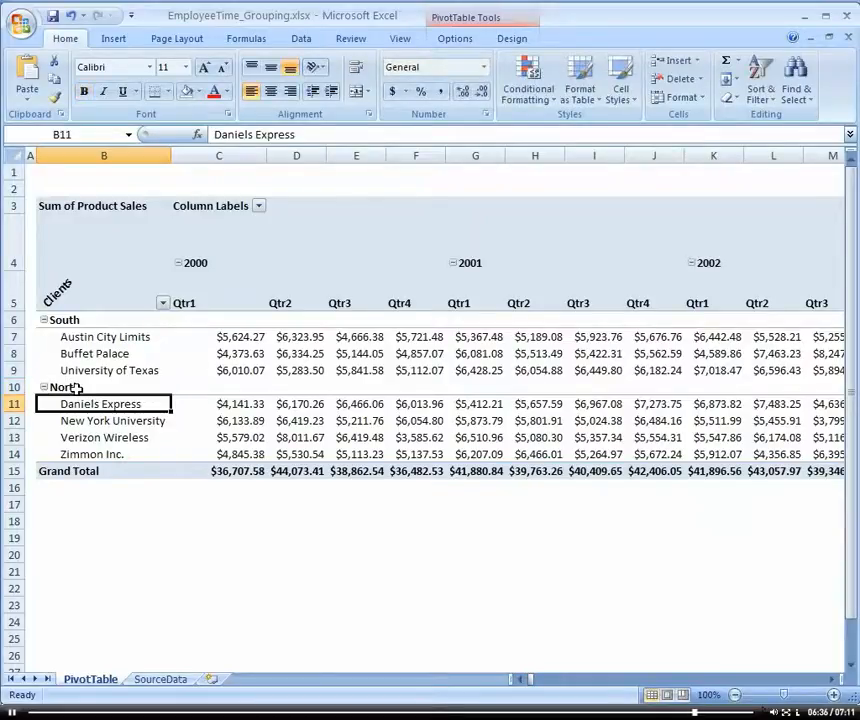
mouse_move(220, 404)
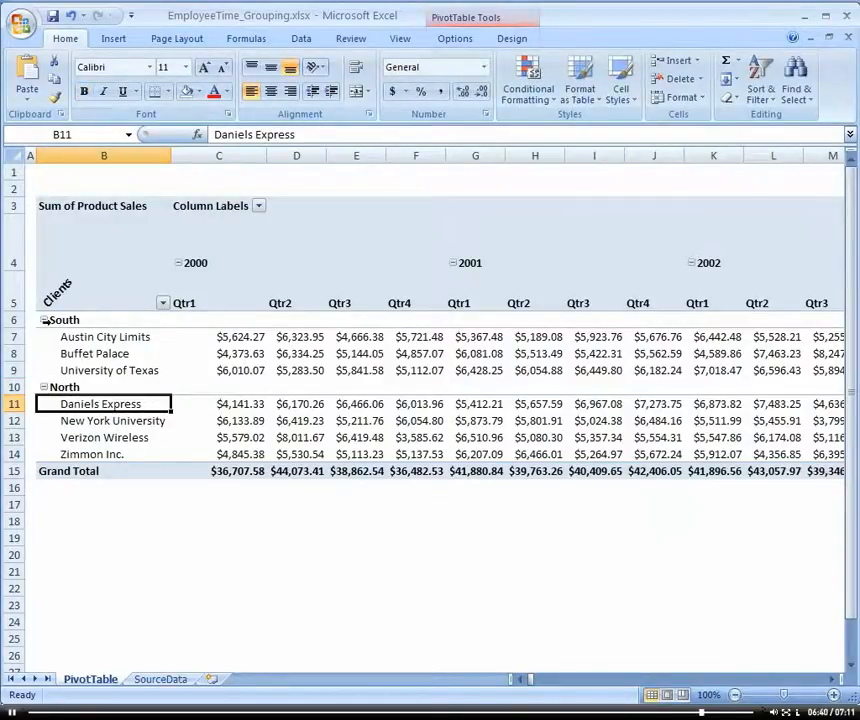
Collapse the South and North client groups to show only regional quarterly totals
left_click(44, 319)
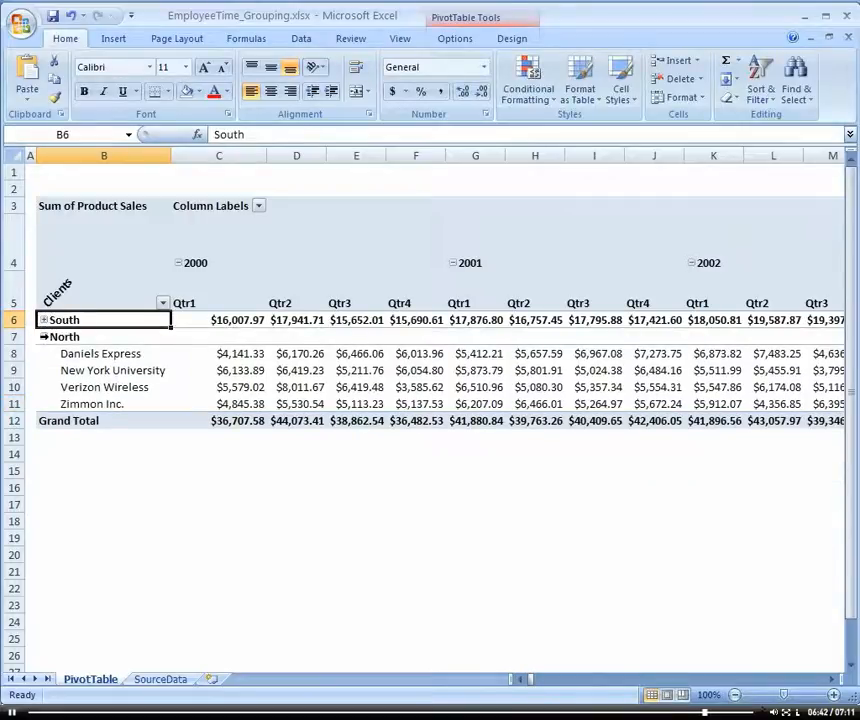
left_click(44, 336)
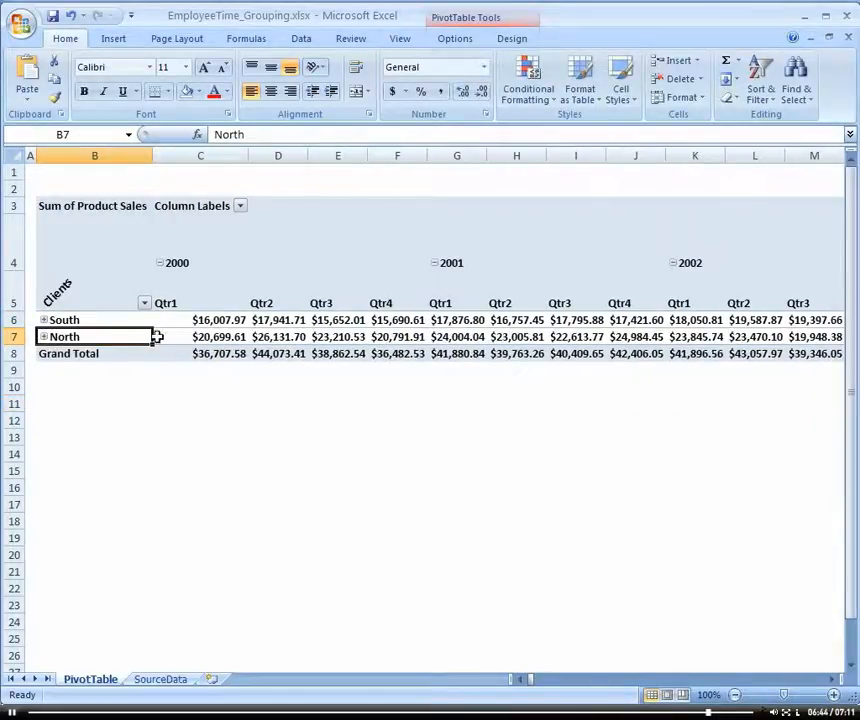
mouse_move(120, 328)
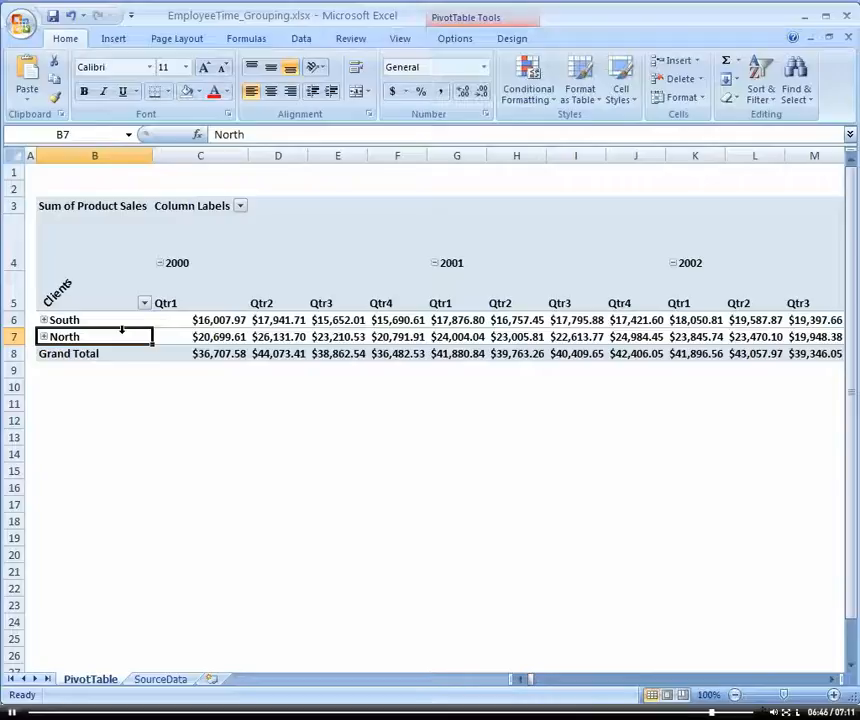